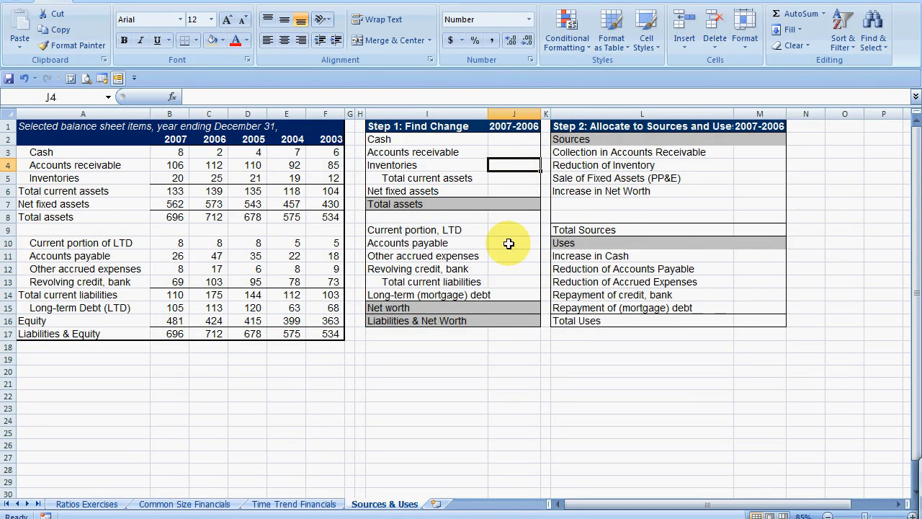
pyautogui.moveTo(488, 319)
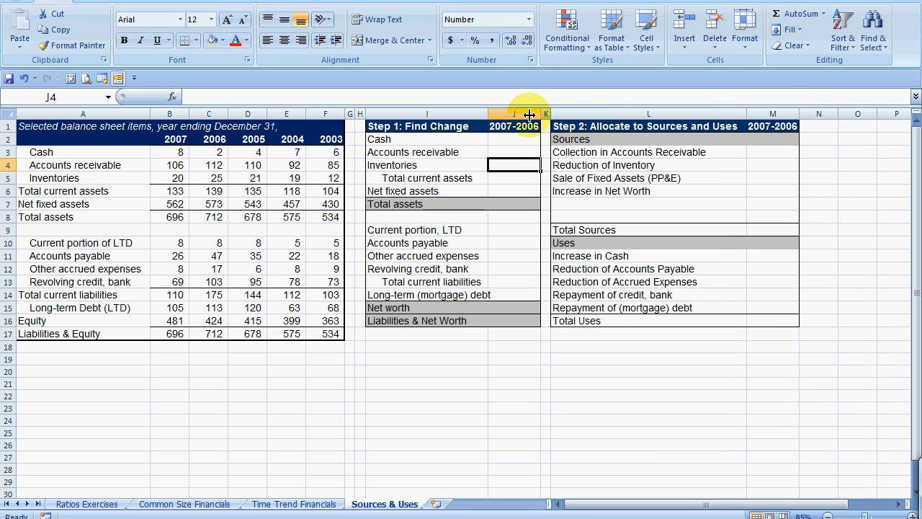
# Widen column L so the full Step 2: Allocate to Sources and Uses heading shows.
pyautogui.moveTo(530, 113); pyautogui.dragTo(488, 113)
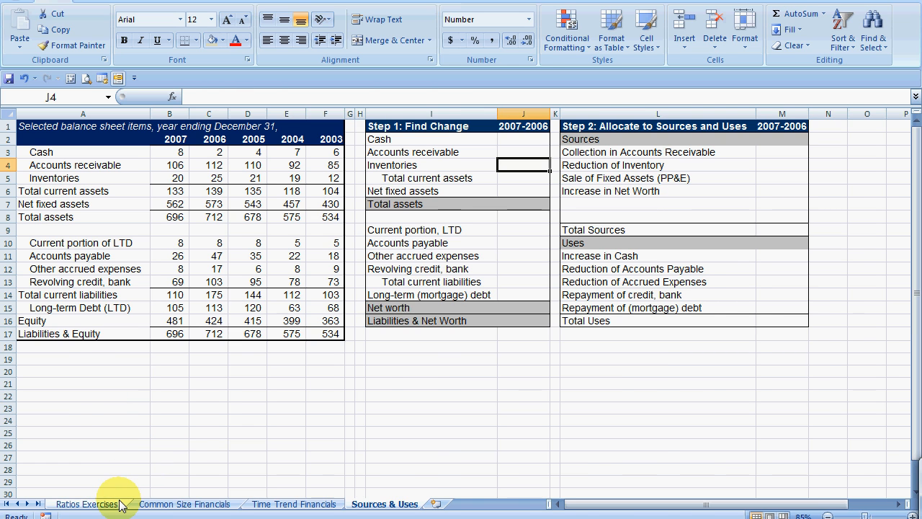
# Review the Ratios Exercises sheet, checking the Net margin formula and the liquidity and leverage ratios below.
pyautogui.click(86, 504)
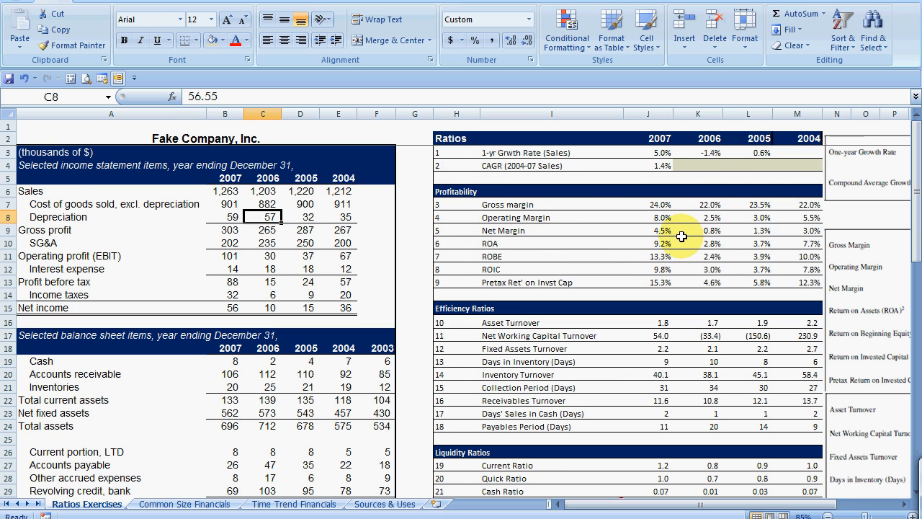
pyautogui.click(648, 230)
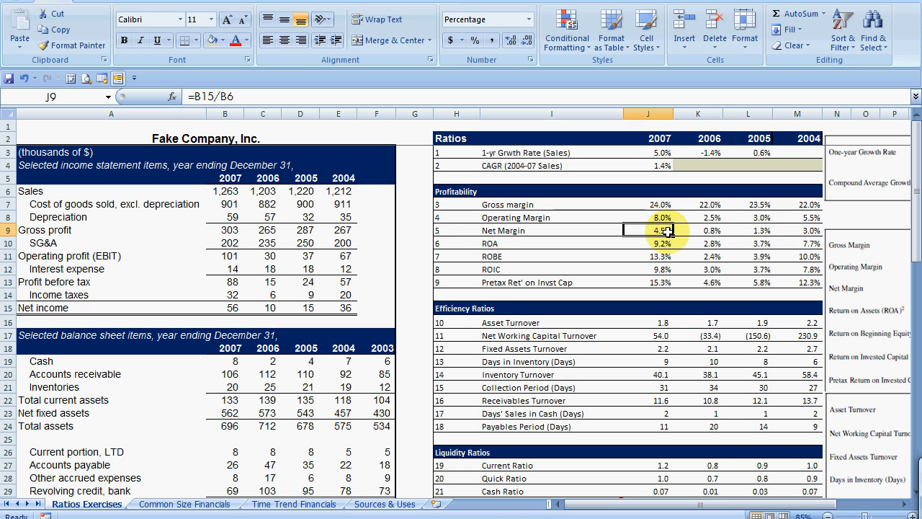
pyautogui.scroll(-3)
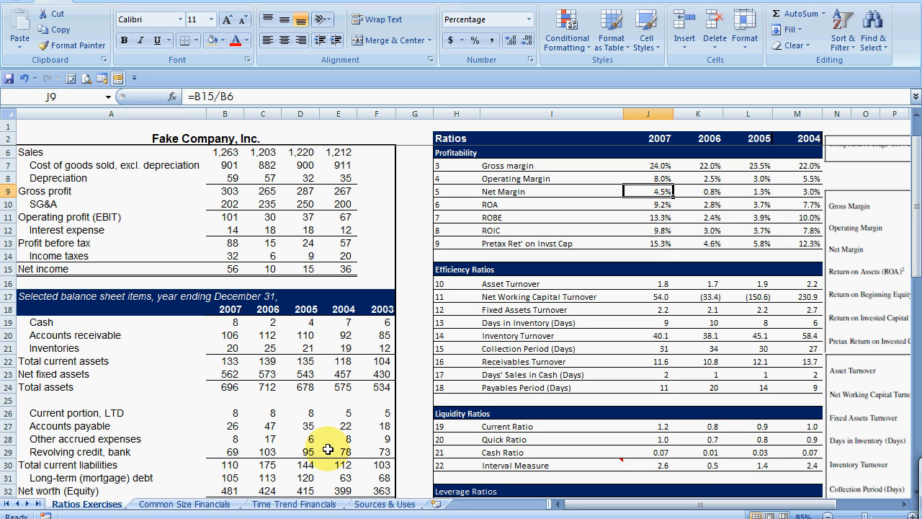
pyautogui.scroll(-3)
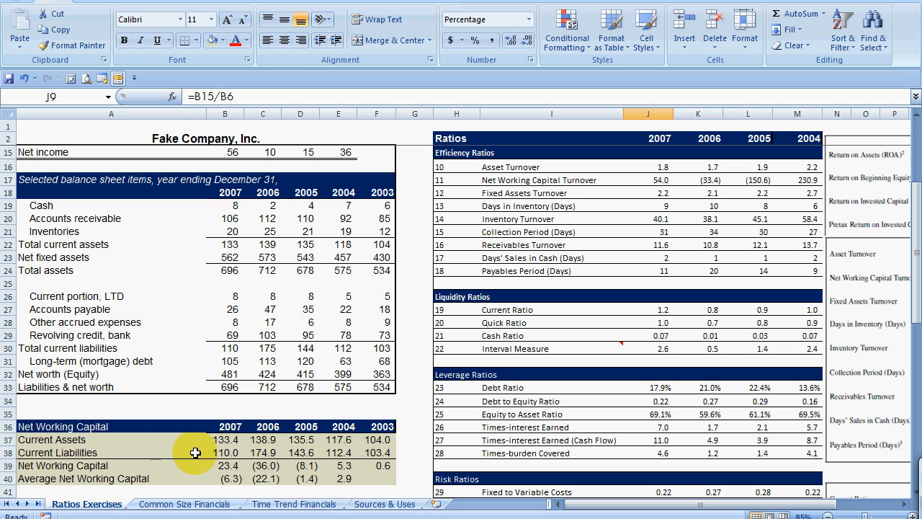
pyautogui.moveTo(108, 445)
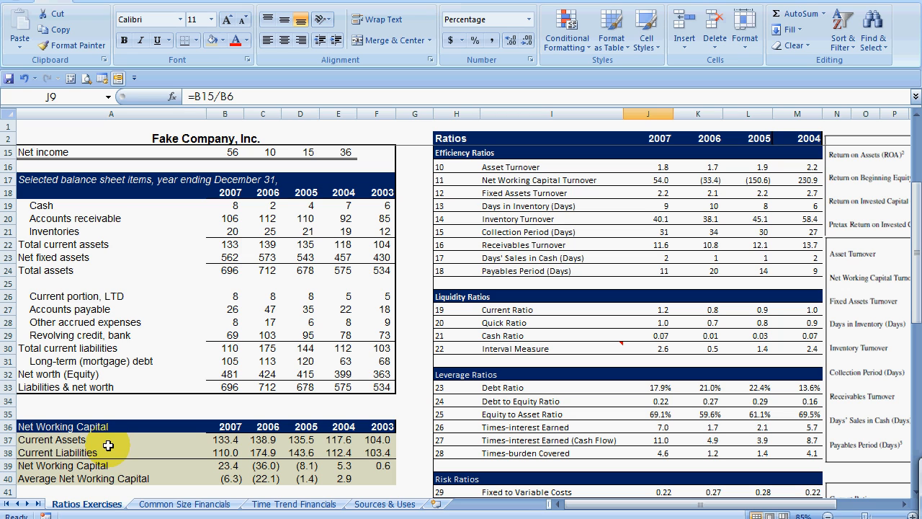
pyautogui.moveTo(301, 350)
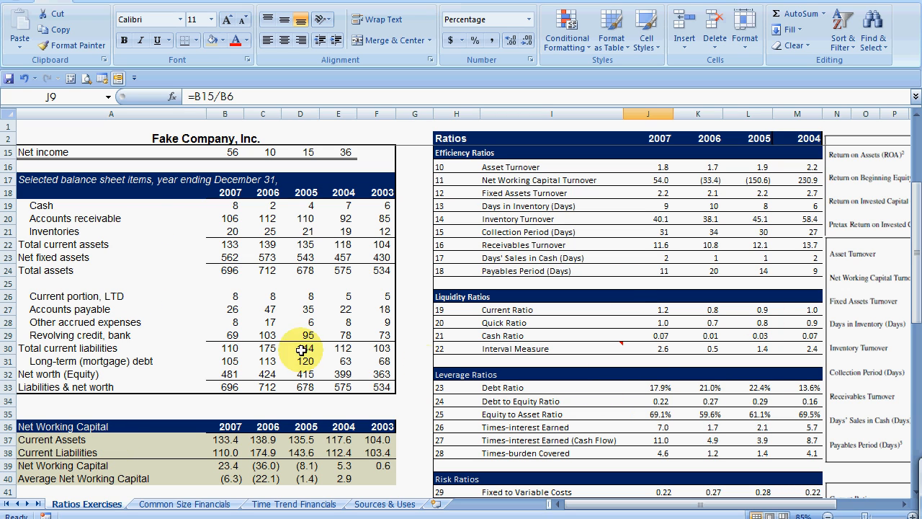
pyautogui.scroll(-3)
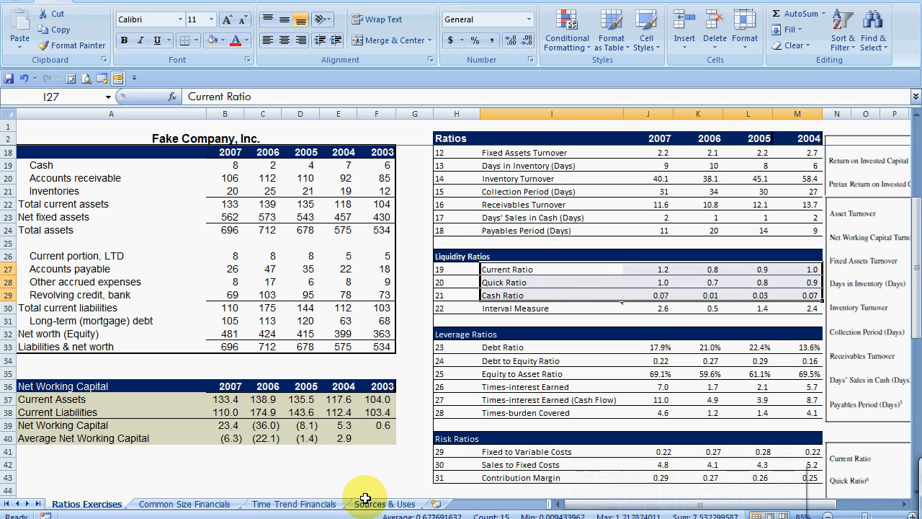
# Return to the Sources & Uses sheet and review the empty Step 1 and Step 2 tables.
pyautogui.click(383, 505)
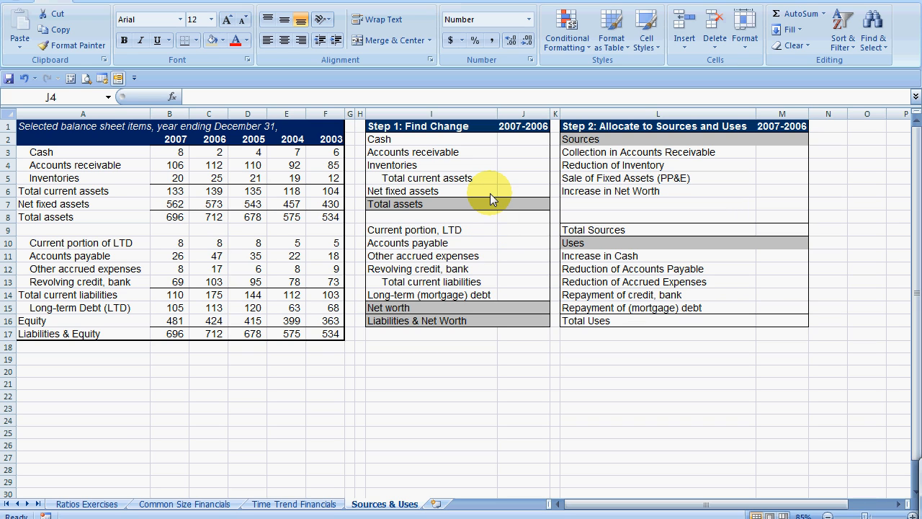
pyautogui.moveTo(475, 195)
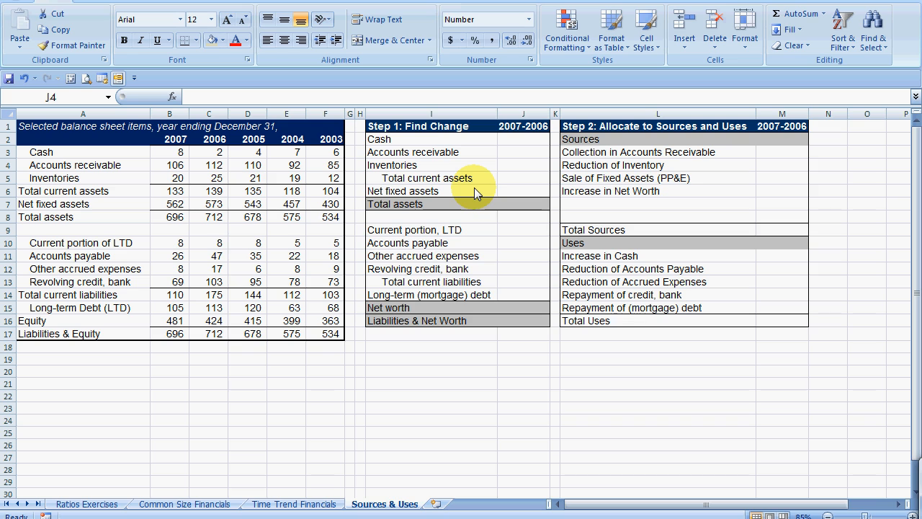
pyautogui.click(524, 165)
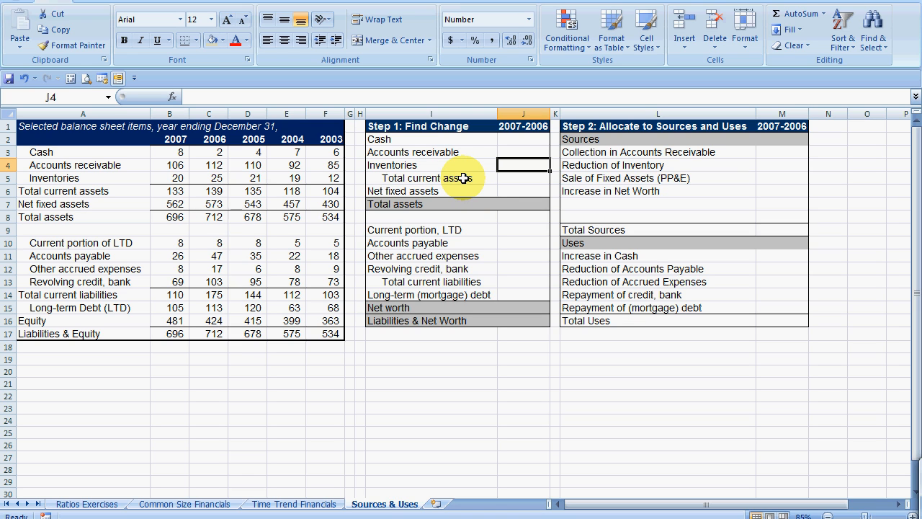
pyautogui.moveTo(461, 179)
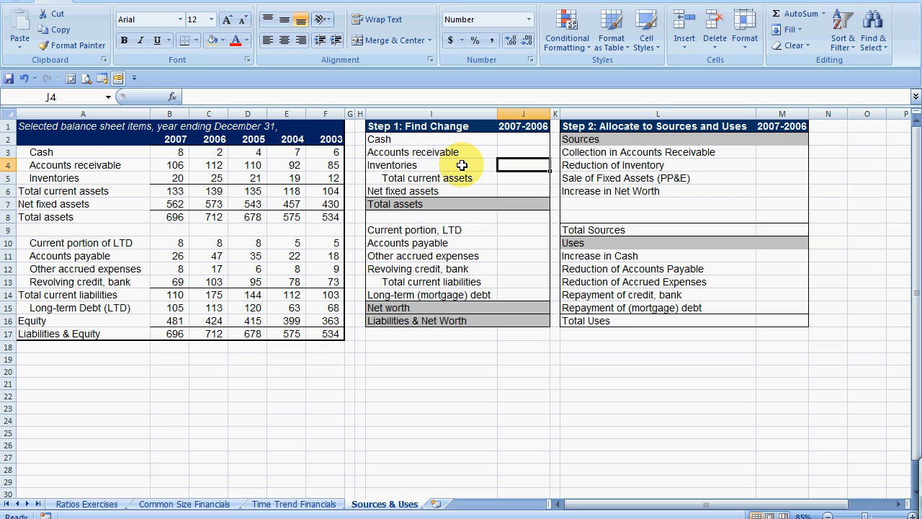
pyautogui.moveTo(687, 121)
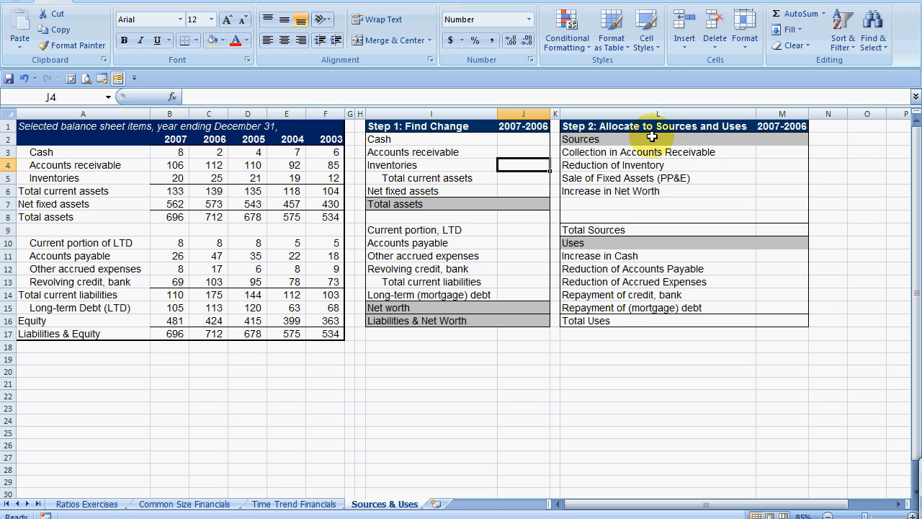
pyautogui.moveTo(559, 153)
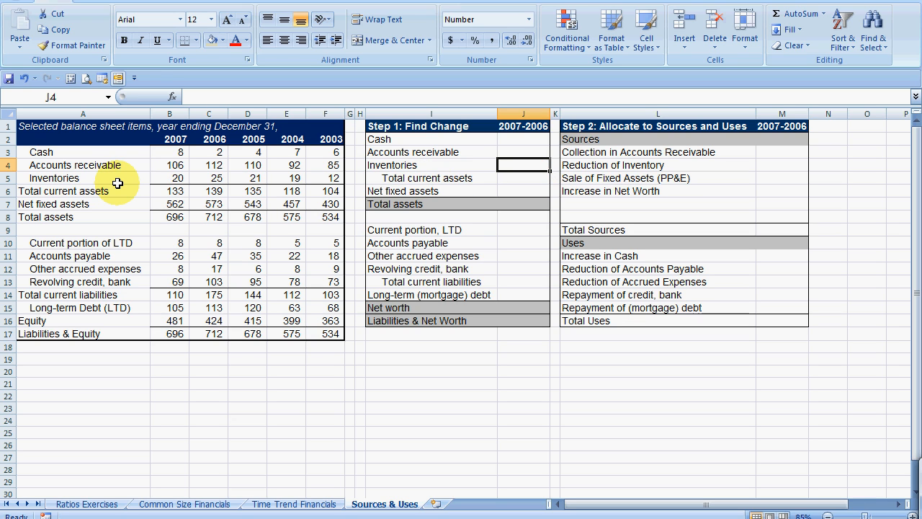
pyautogui.moveTo(121, 179)
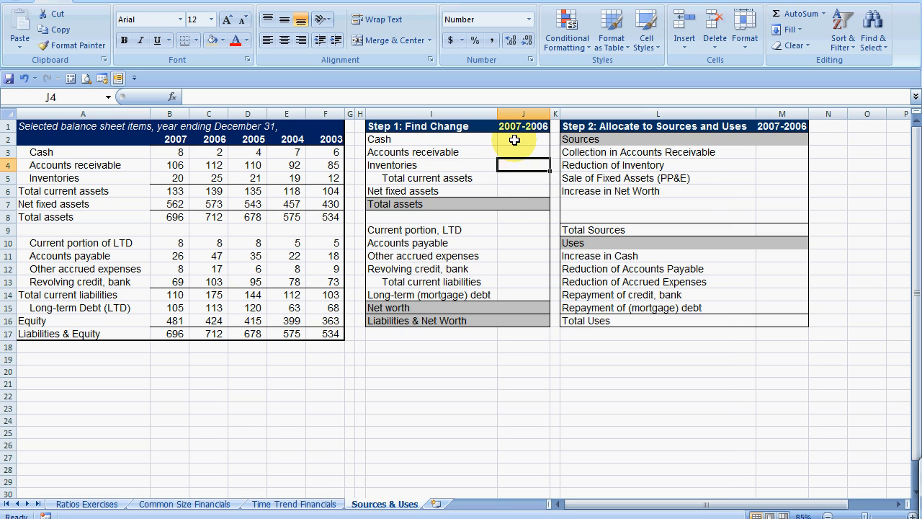
# Enter 2007-minus-2006 change formulas for the asset rows: Cash 6.2, receivables -6.3, inventories -5.4, total -16.2.
pyautogui.click(524, 138)
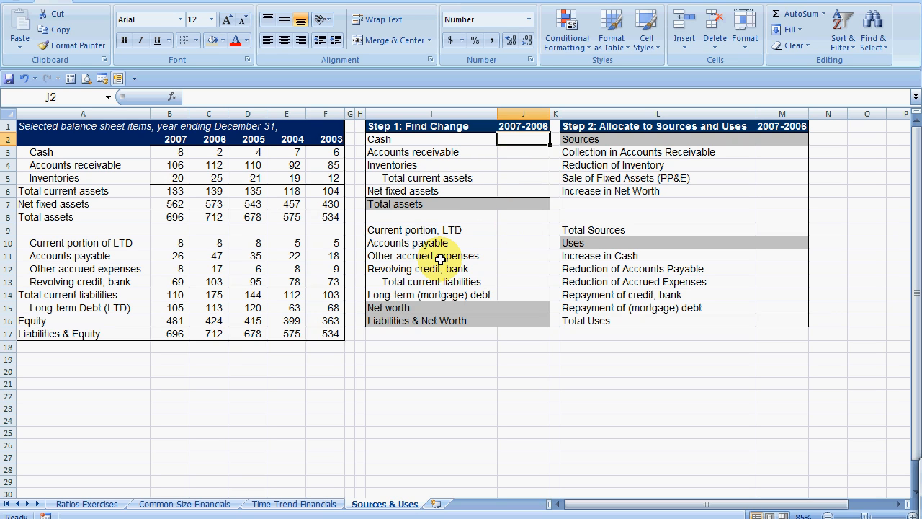
pyautogui.write('=')
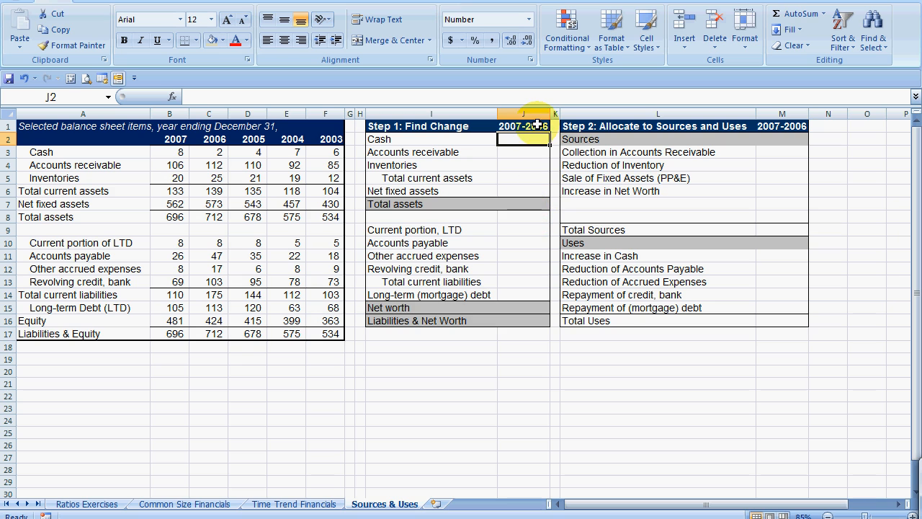
pyautogui.click(781, 126)
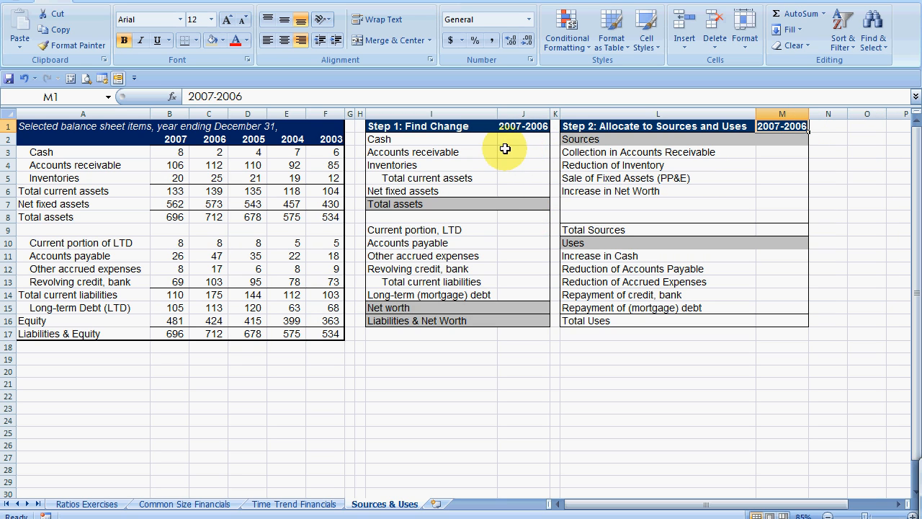
pyautogui.click(525, 138)
pyautogui.write('=')
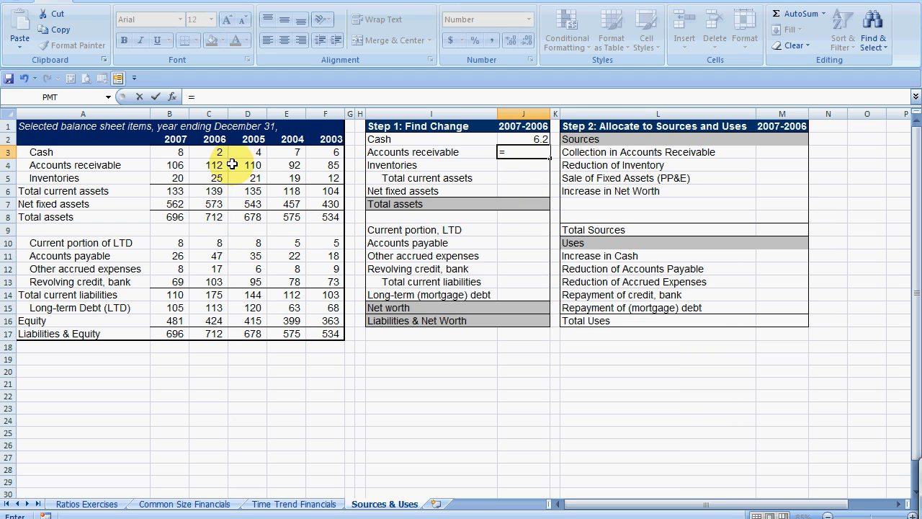
pyautogui.click(169, 165)
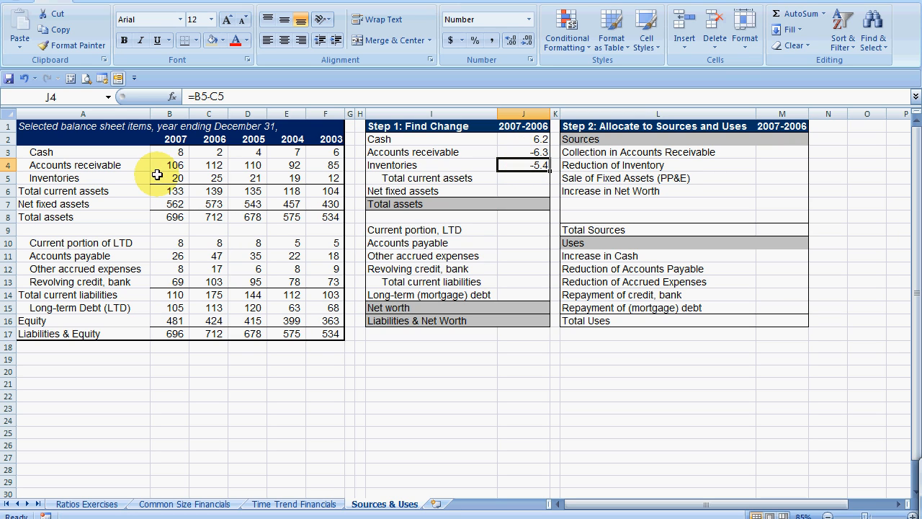
pyautogui.moveTo(521, 184)
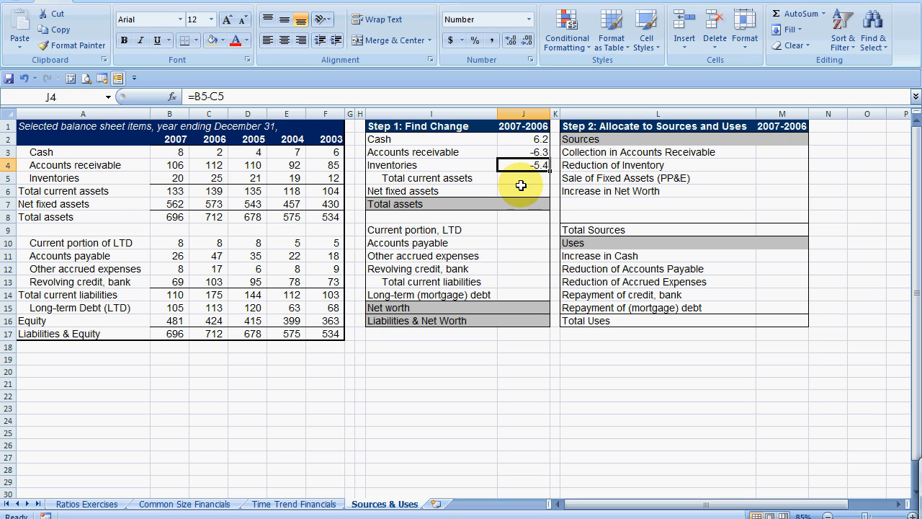
pyautogui.click(524, 178)
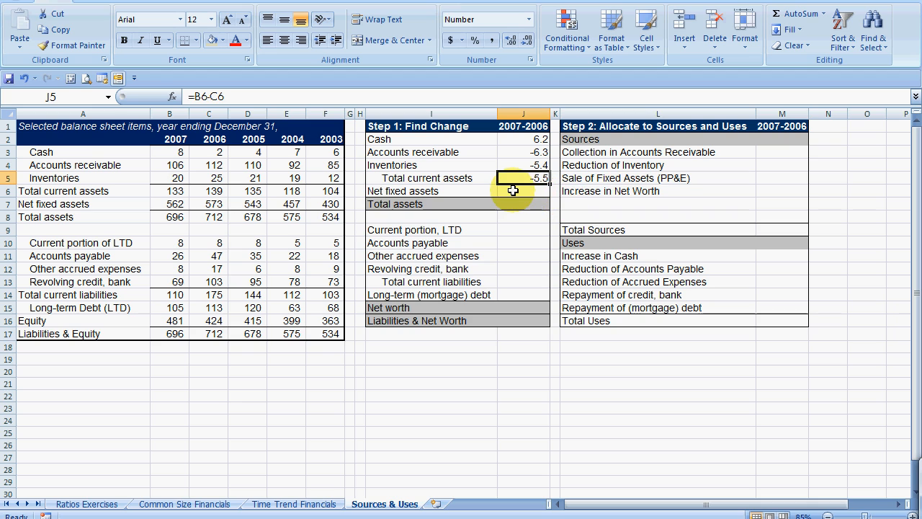
pyautogui.click(524, 190)
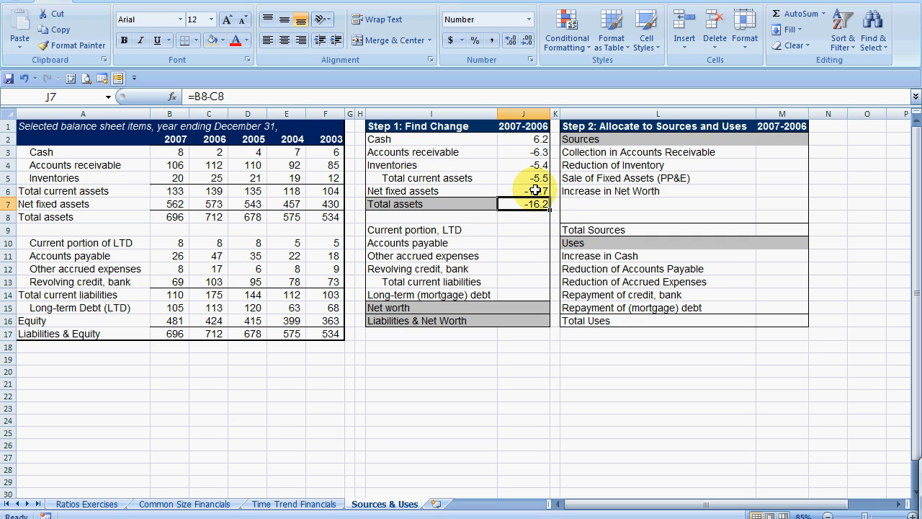
# Fill the liability and equity change formulas via Paste Special Formulas, from current LTD 0.0 to -16.1 overall.
pyautogui.click(524, 190)
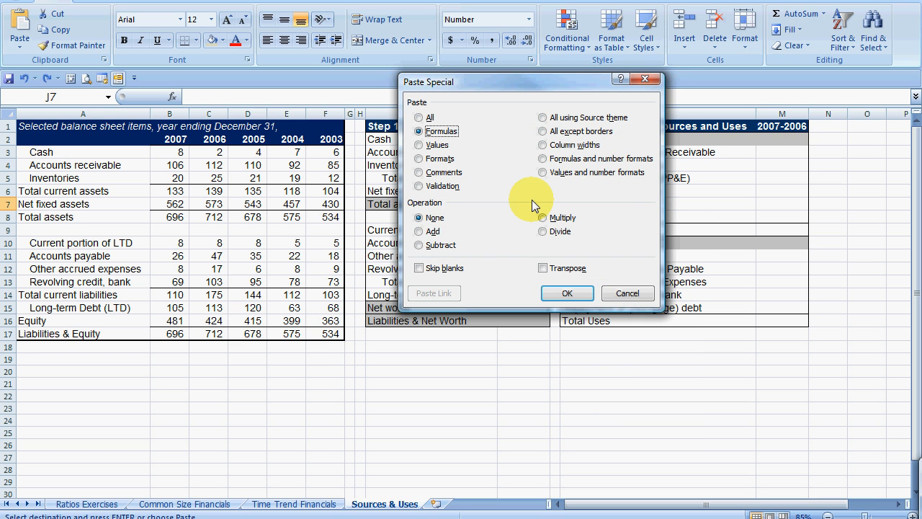
pyautogui.click(567, 294)
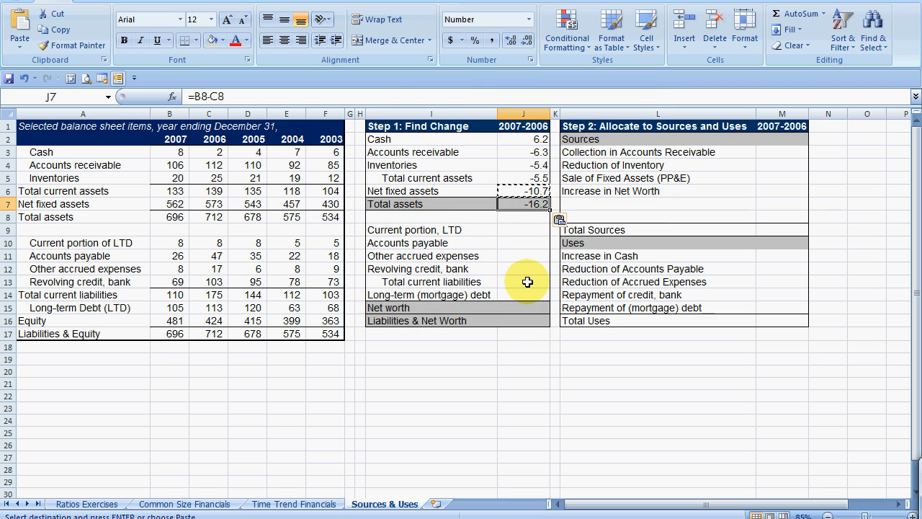
pyautogui.click(523, 230)
pyautogui.write('=')
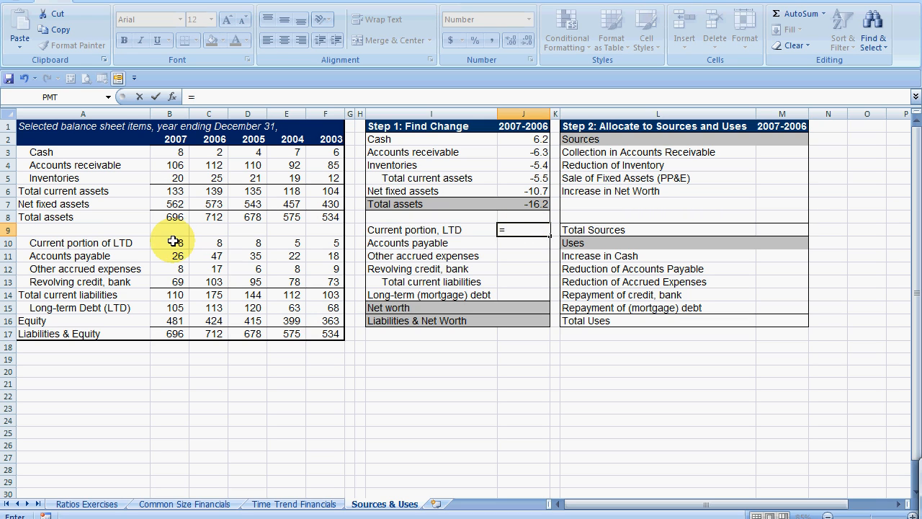
pyautogui.click(170, 242)
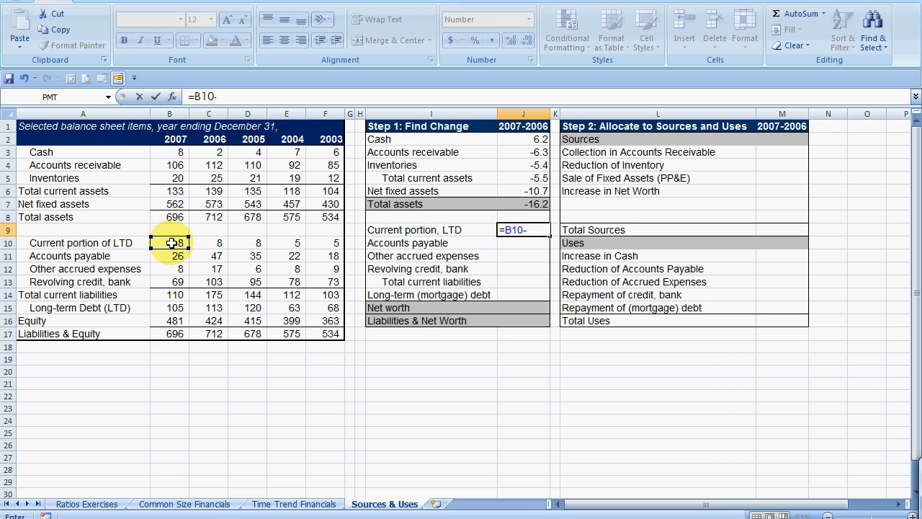
pyautogui.click(207, 242)
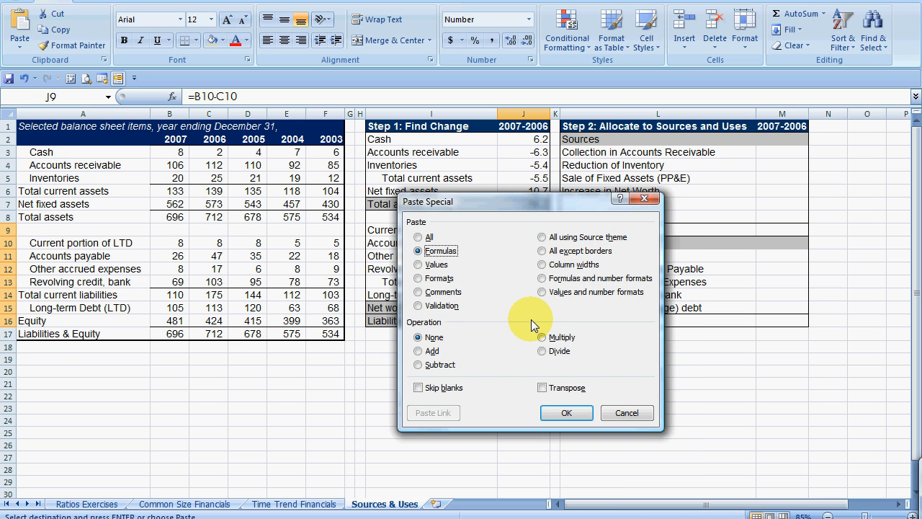
pyautogui.click(566, 412)
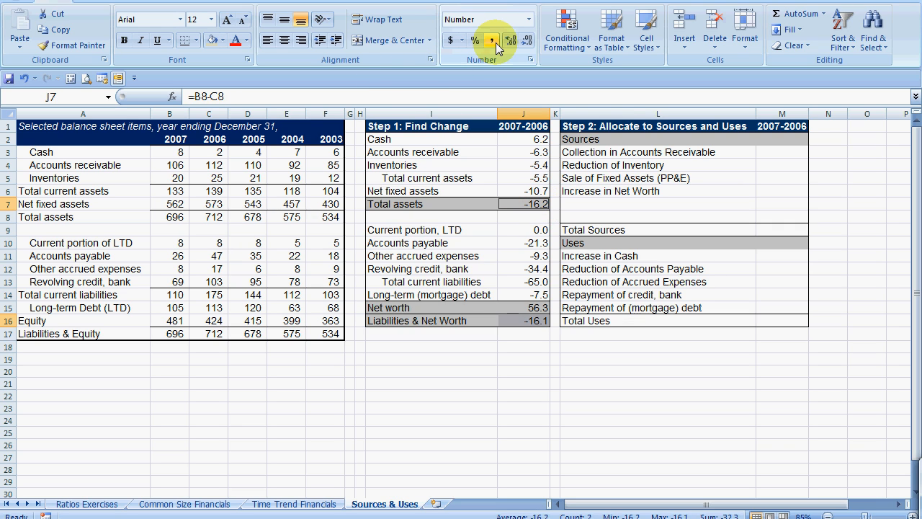
pyautogui.moveTo(492, 41)
pyautogui.write('Equity')
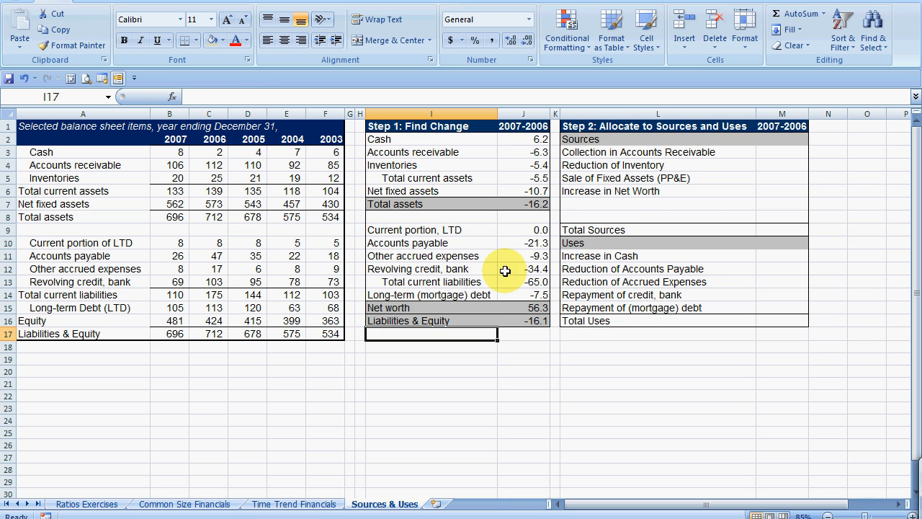
pyautogui.click(524, 204)
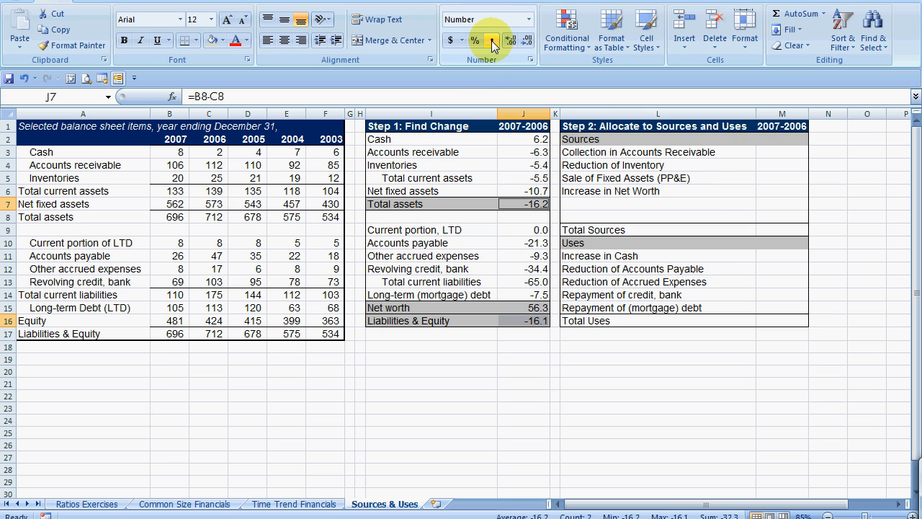
pyautogui.click(511, 40)
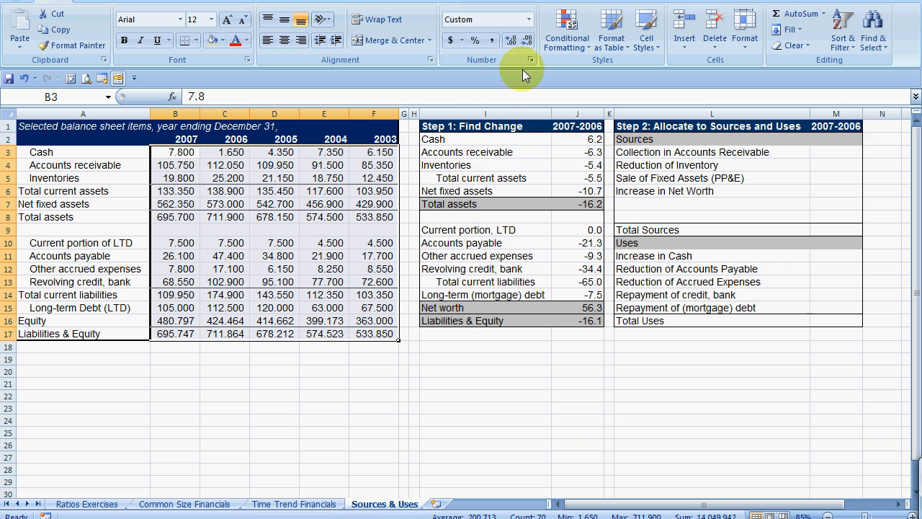
pyautogui.moveTo(530, 44)
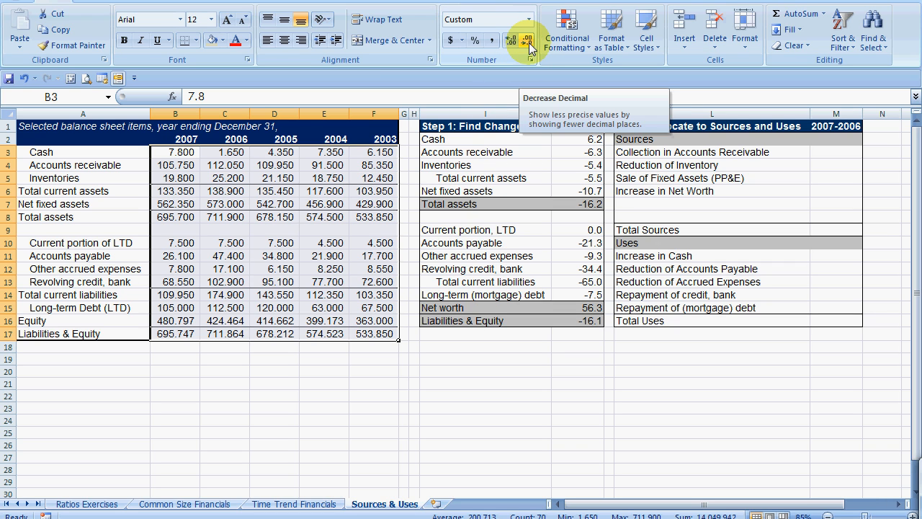
pyautogui.click(531, 40)
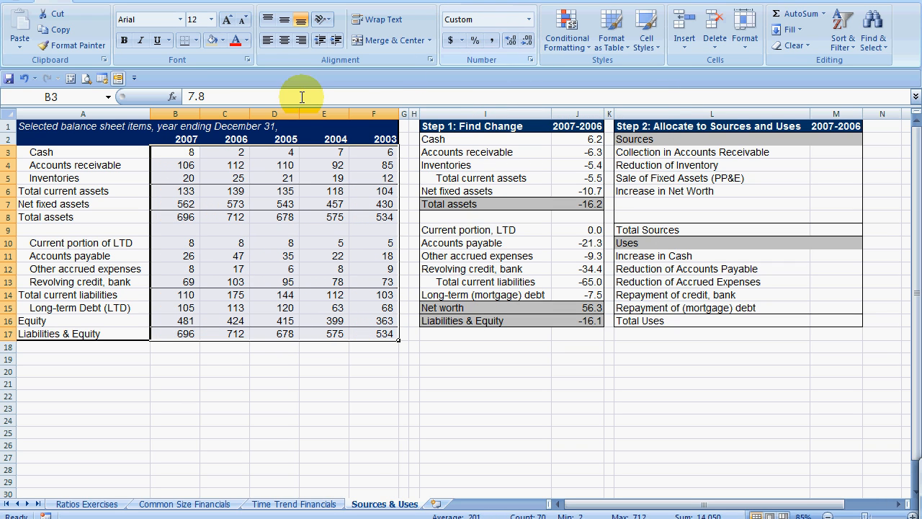
pyautogui.moveTo(490, 107)
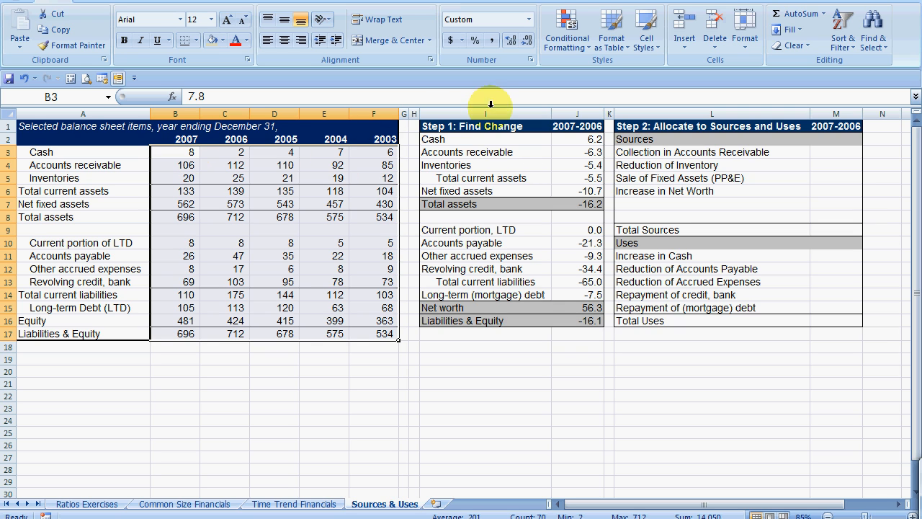
pyautogui.click(374, 203)
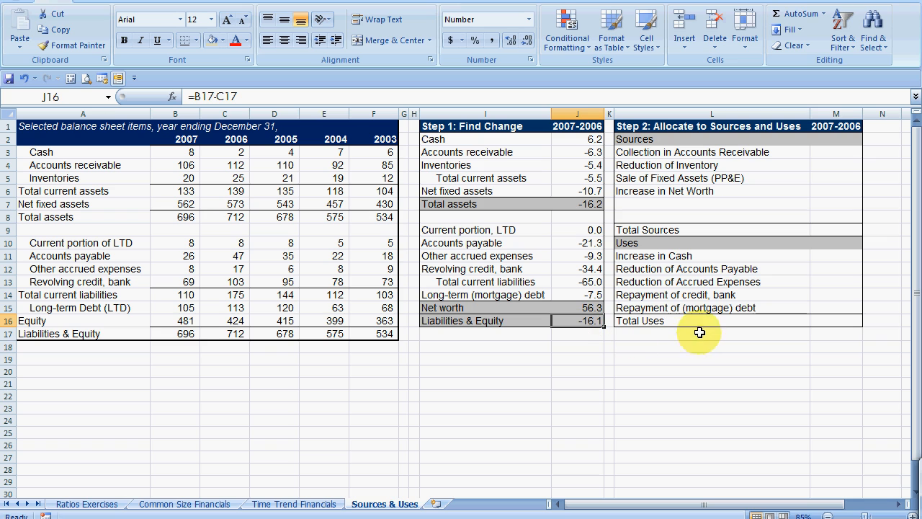
# Enter =ABS() of the receivables change for Collection in Accounts Receivable, giving 6.3.
pyautogui.click(836, 138)
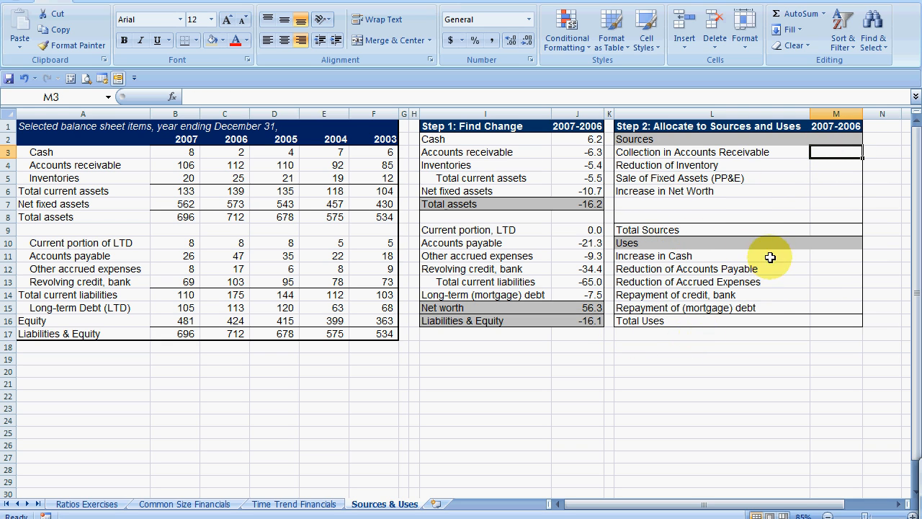
pyautogui.moveTo(640, 152)
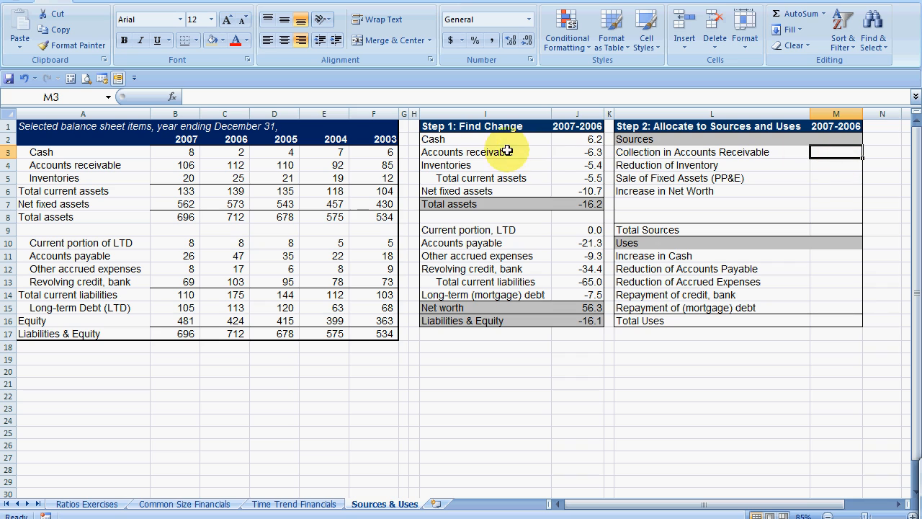
pyautogui.moveTo(835, 152); pyautogui.dragTo(836, 296)
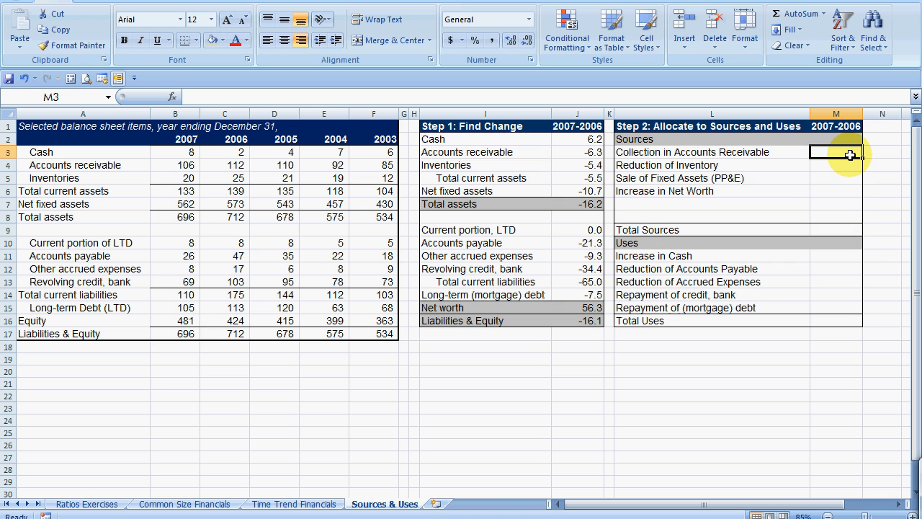
pyautogui.write('=ab')
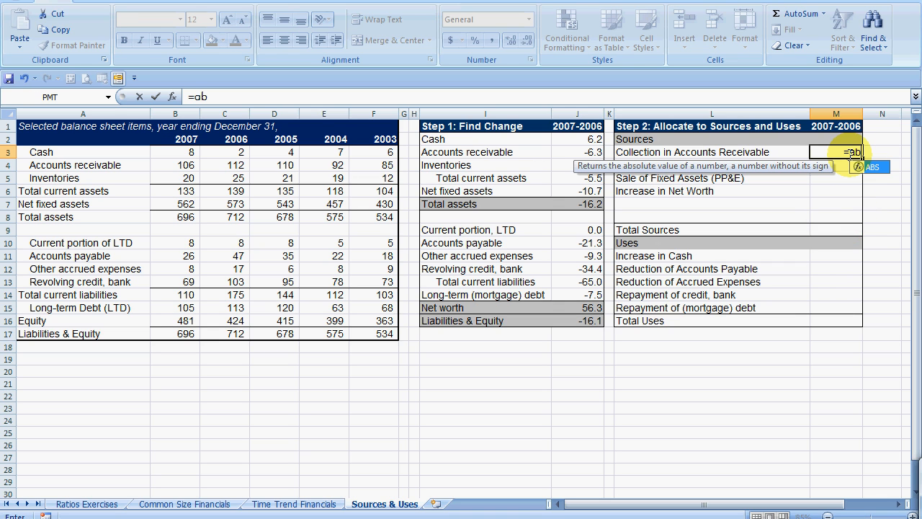
pyautogui.write('s(')
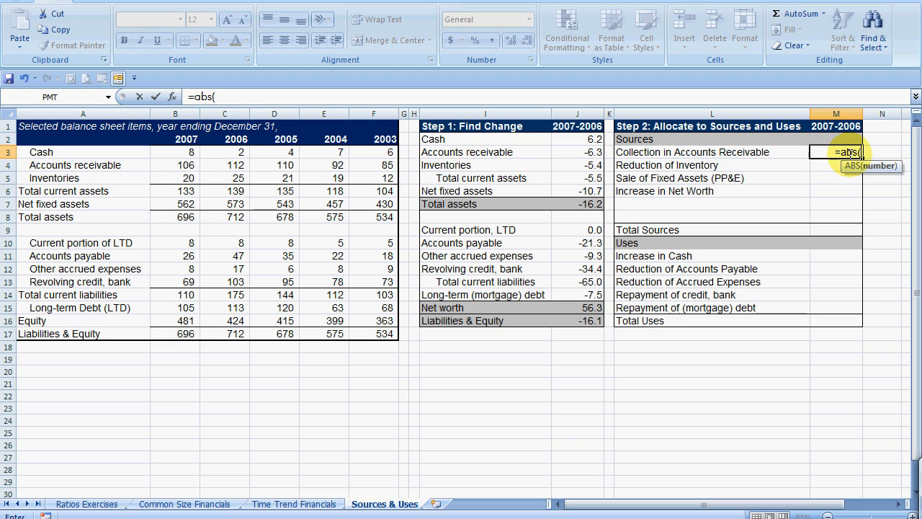
pyautogui.click(577, 151)
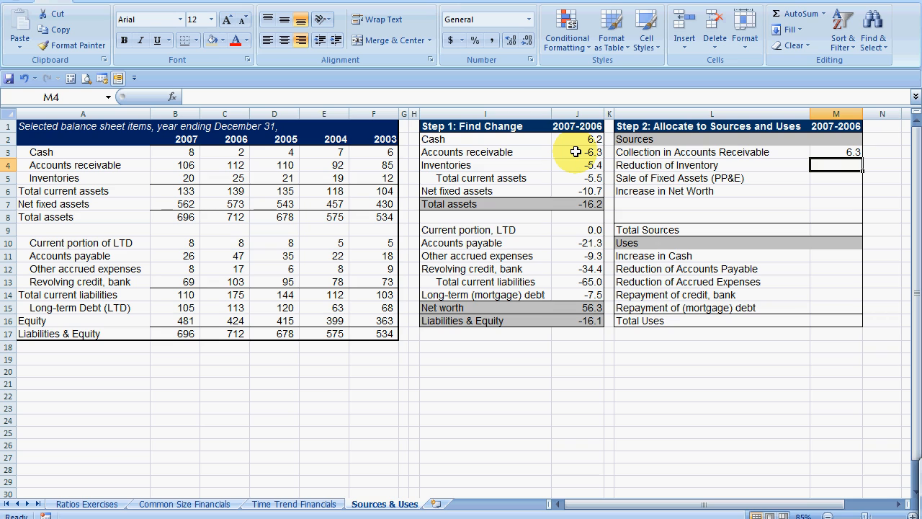
pyautogui.click(591, 152)
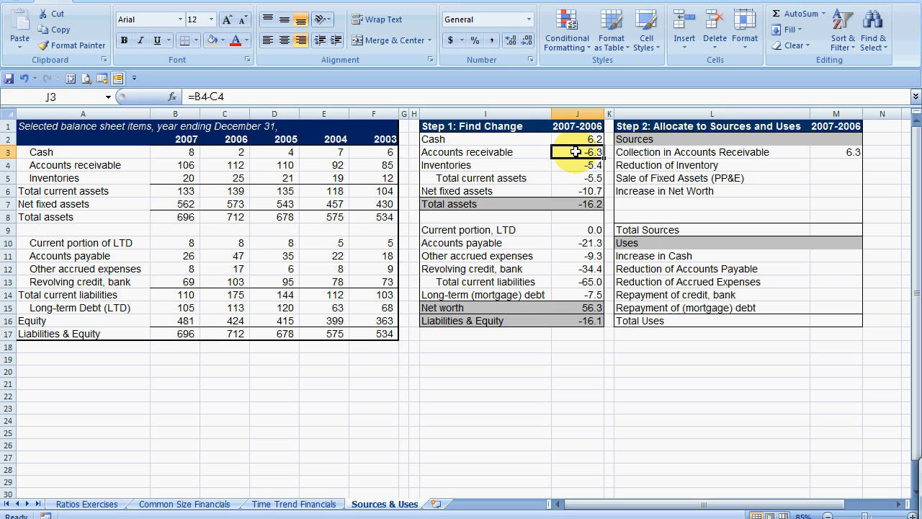
pyautogui.click(487, 20)
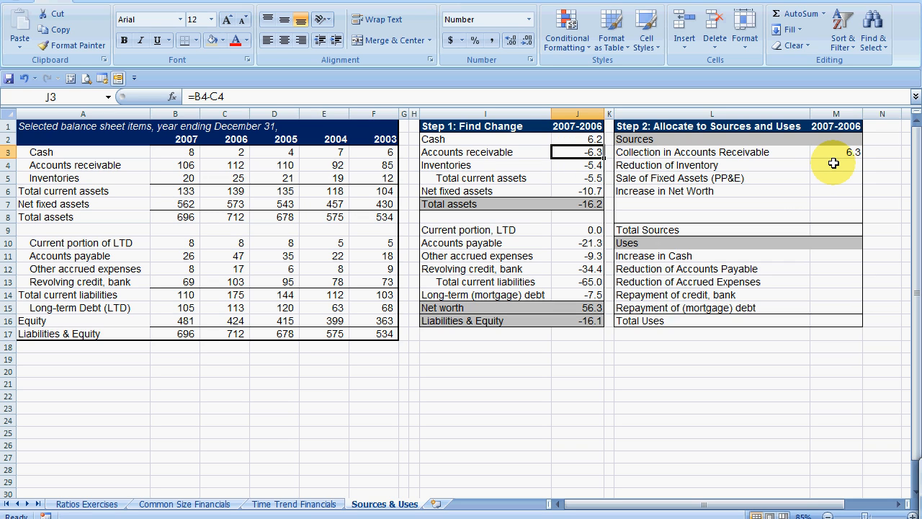
# Add ABS formulas for inventory 5.4, fixed assets 10.7 and net worth 56.3, shown to one decimal.
pyautogui.click(836, 165)
pyautogui.write('5.4')
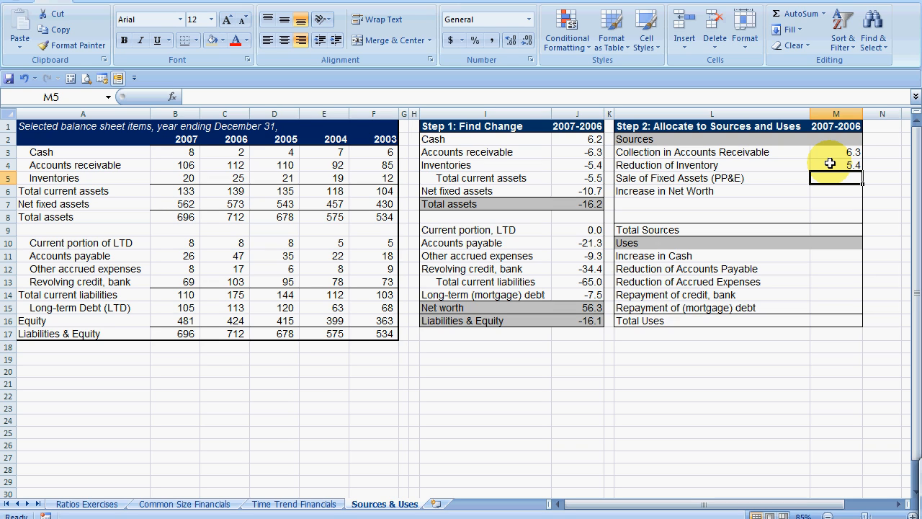
pyautogui.click(578, 190)
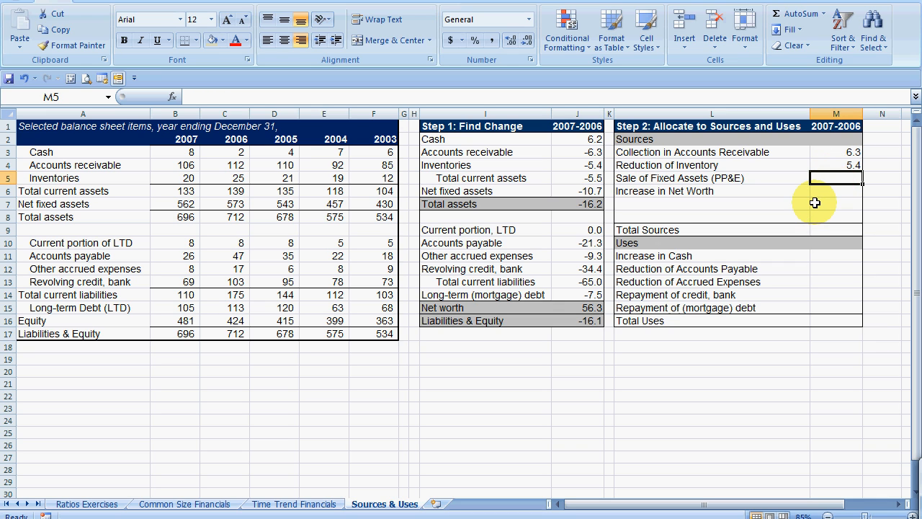
pyautogui.write('=abs(')
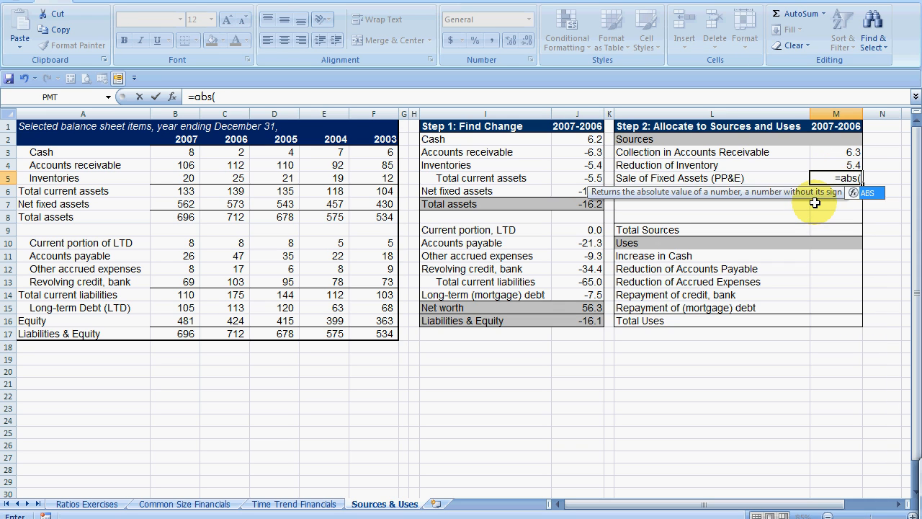
pyautogui.click(582, 190)
pyautogui.write('Increase in Net Worth')
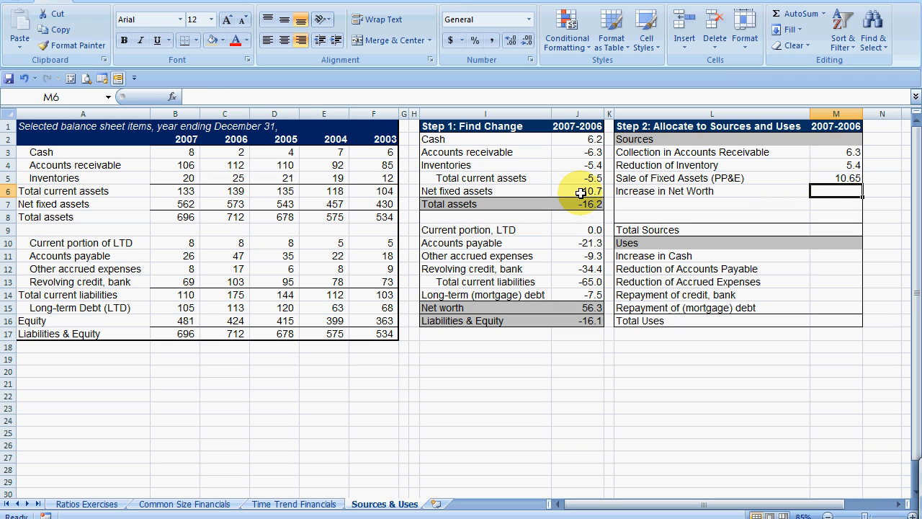
pyautogui.click(577, 308)
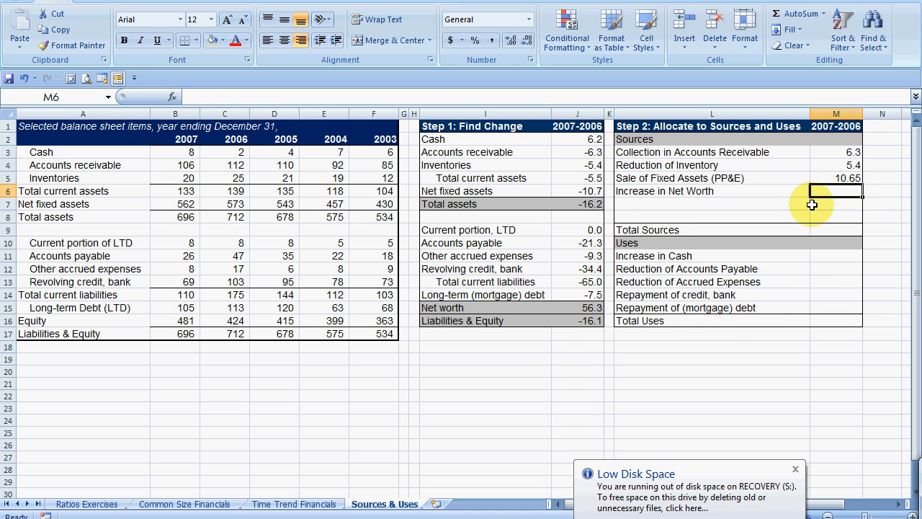
pyautogui.moveTo(827, 217)
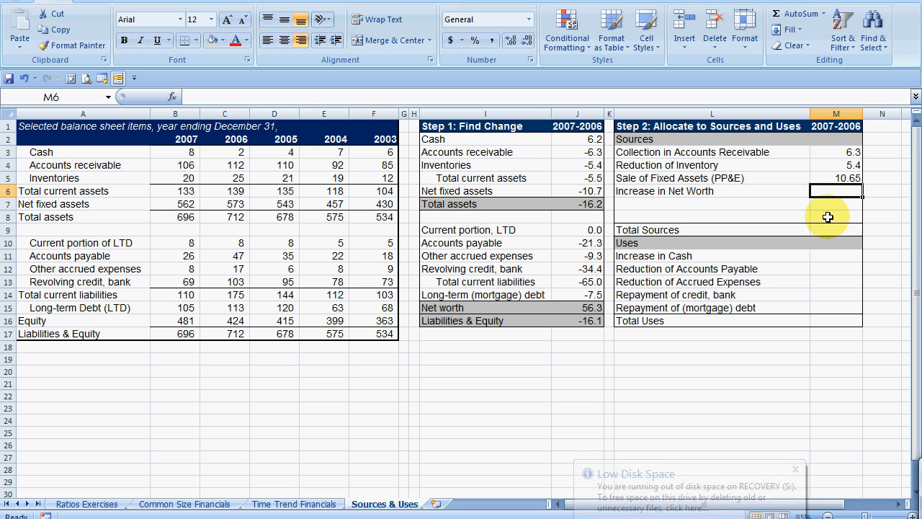
pyautogui.write('=abs(')
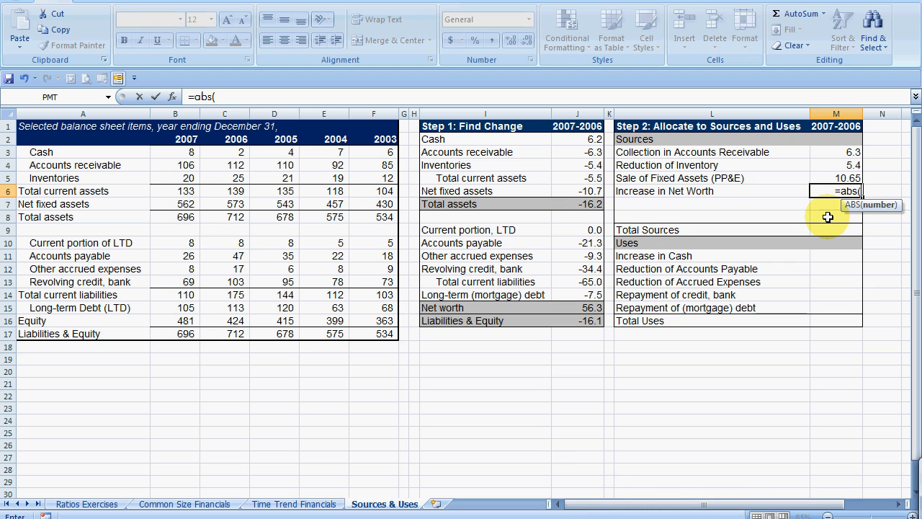
pyautogui.click(565, 309)
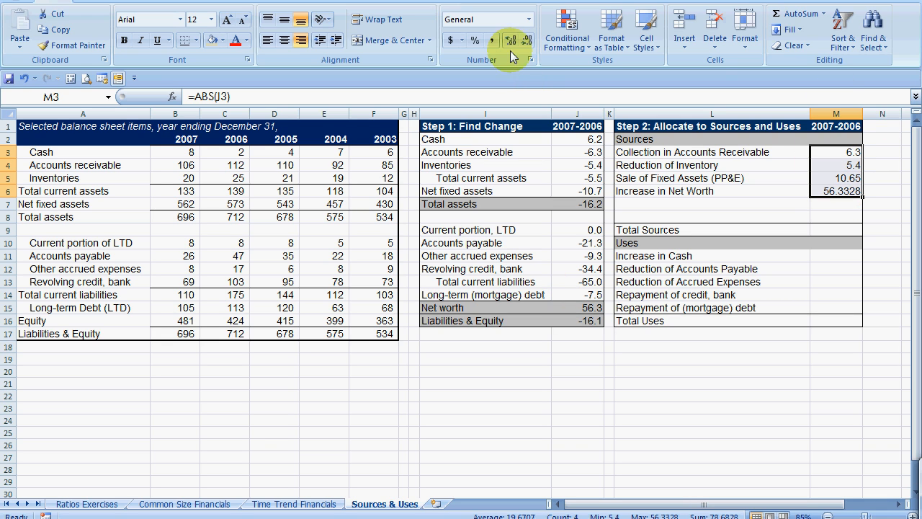
pyautogui.click(527, 40)
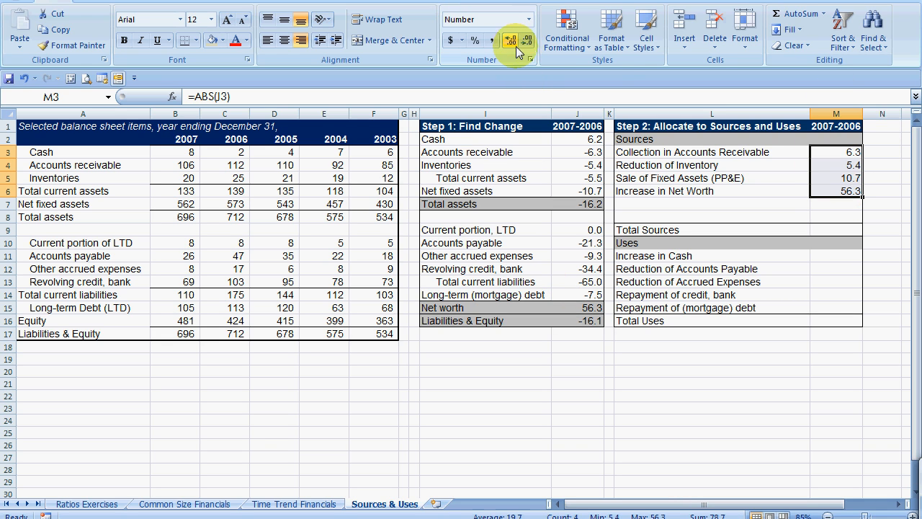
pyautogui.moveTo(588, 281)
pyautogui.write('Equity')
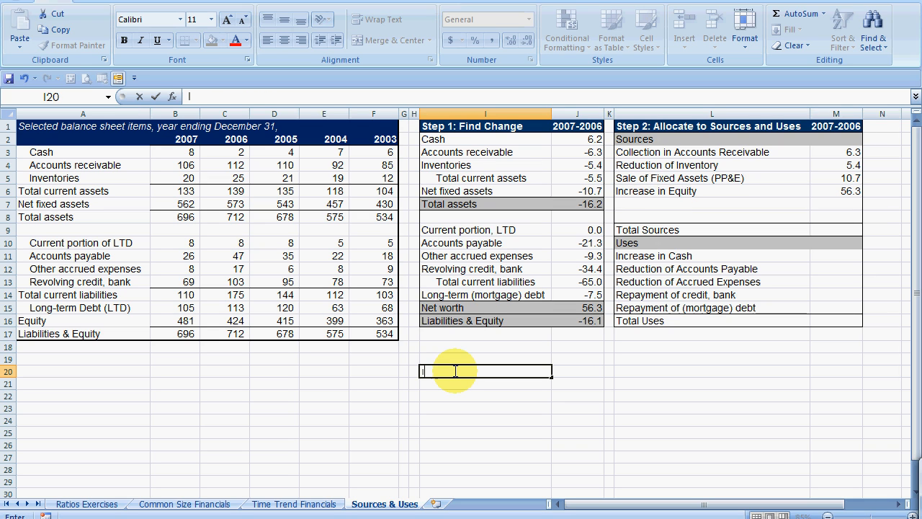
# Draft a note that new equity is issued to new investors who buy shares, without keeping it.
pyautogui.write('Increase in Equity')
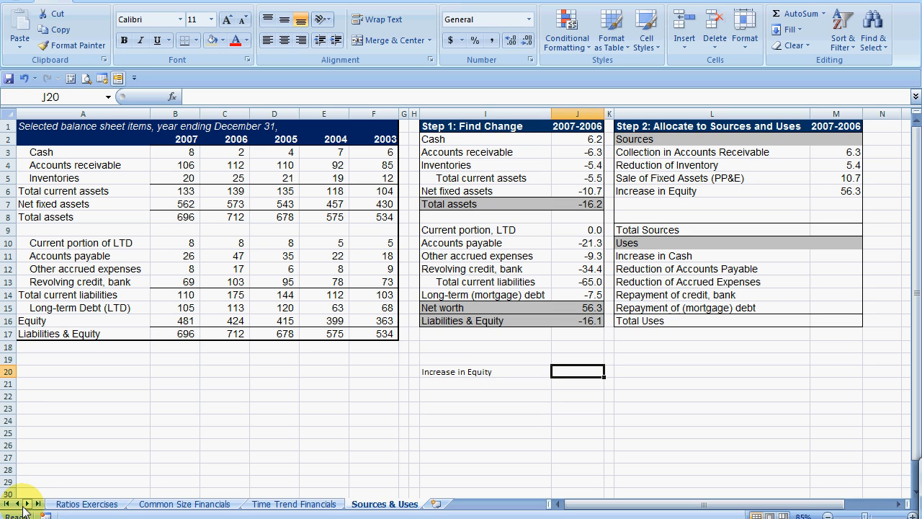
pyautogui.write('1) E')
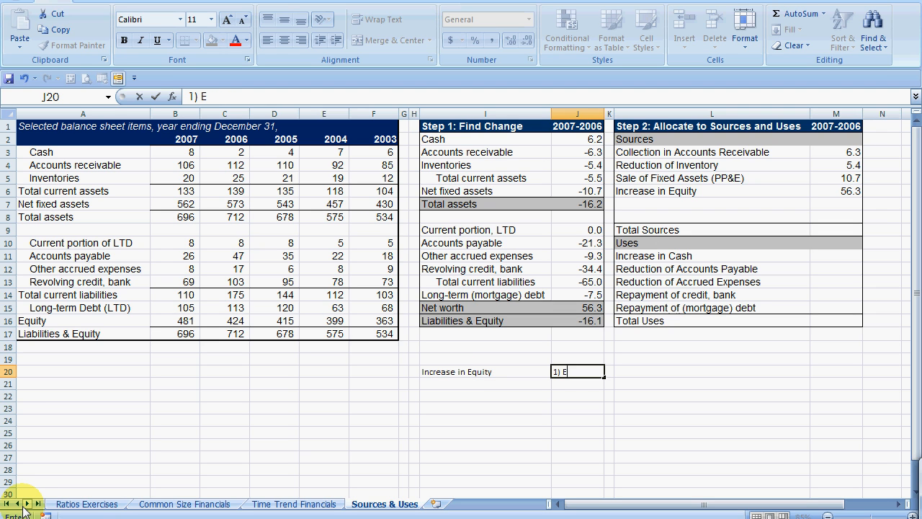
pyautogui.write('We issue new')
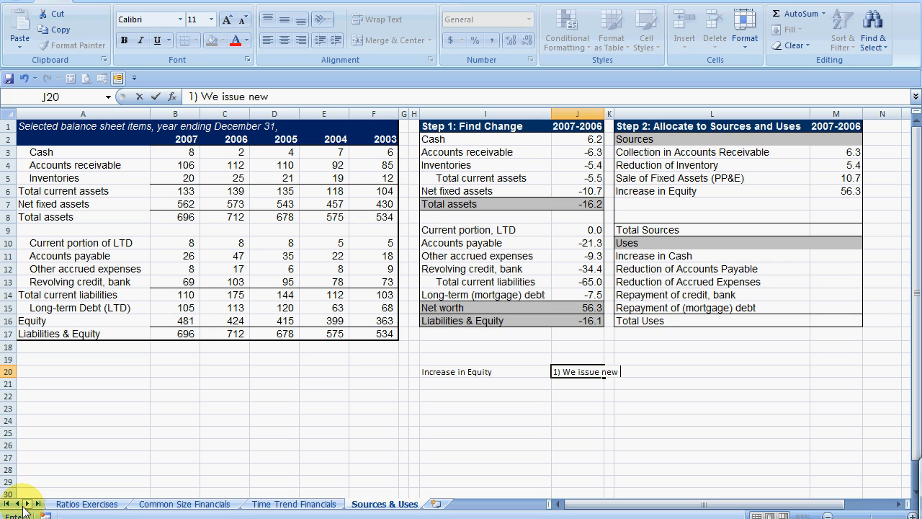
pyautogui.write('equity.')
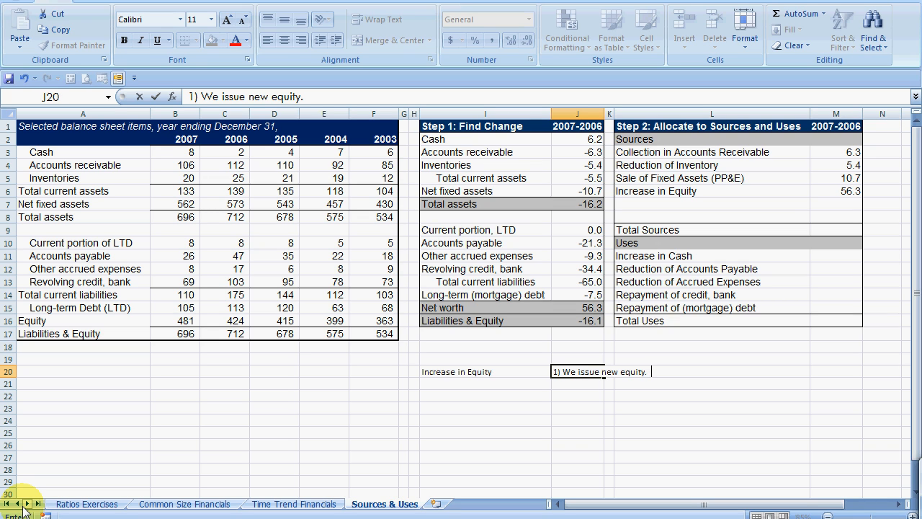
pyautogui.write('We find')
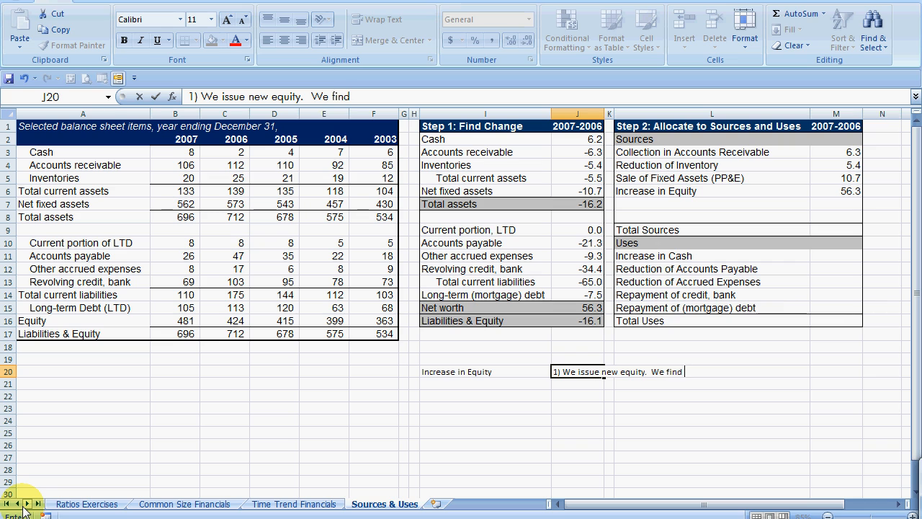
pyautogui.write('new investors')
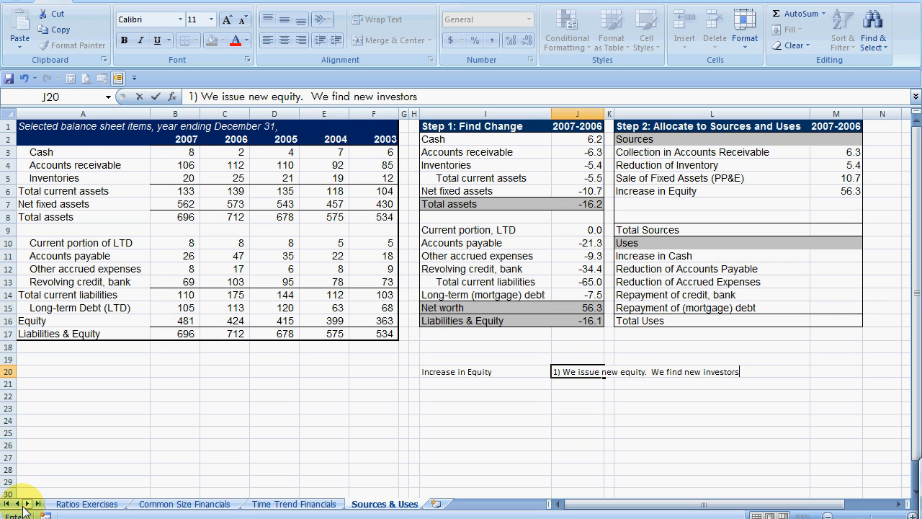
pyautogui.write(', who buy')
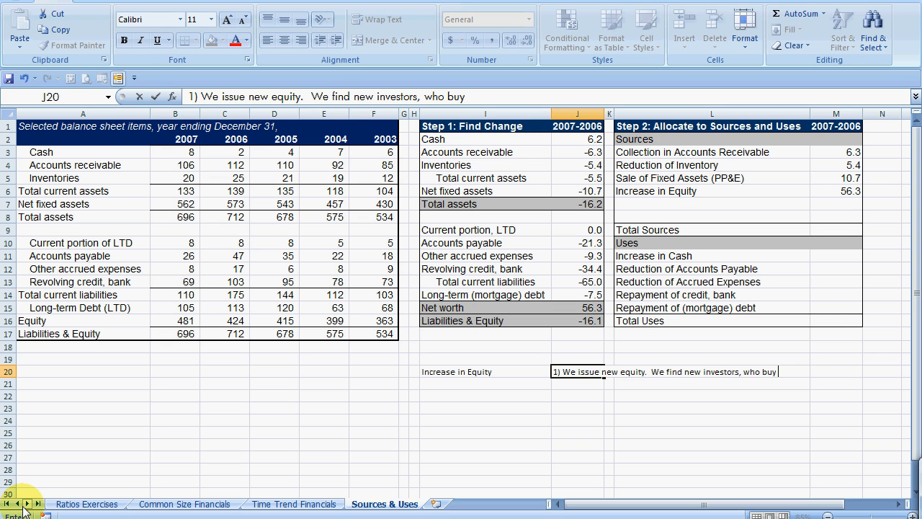
pyautogui.write('shares of ownership.  That')
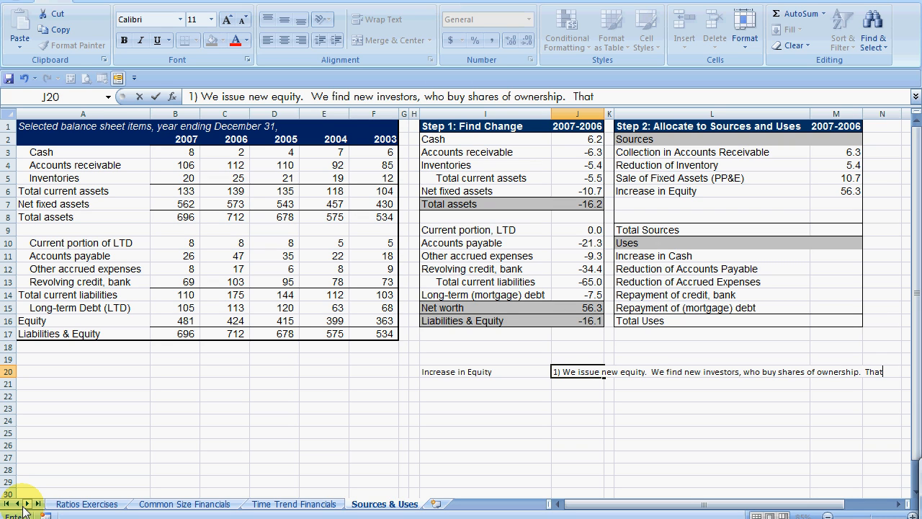
pyautogui.press('backspace')
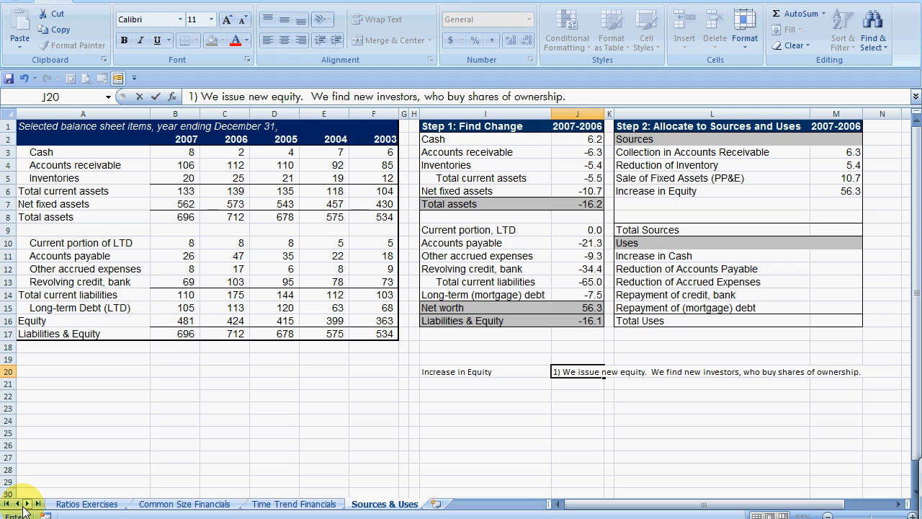
pyautogui.write('2.')
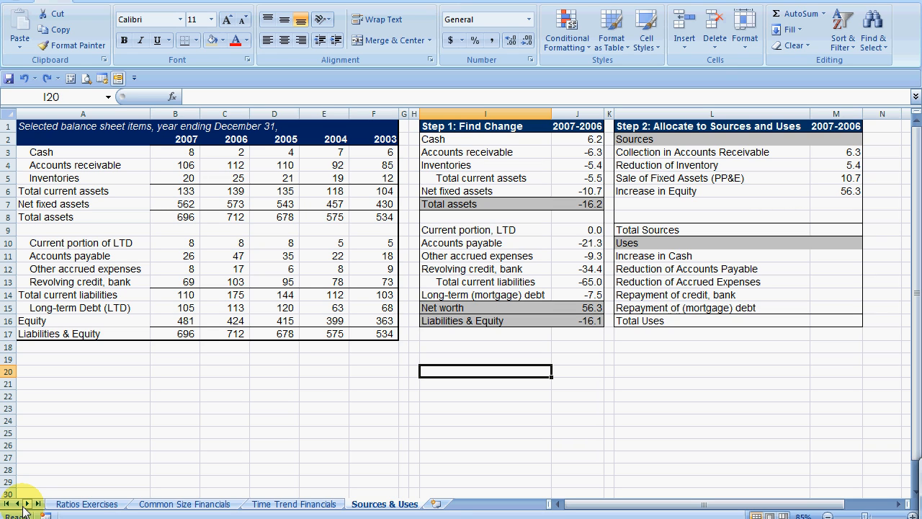
pyautogui.write('Increase in Equity')
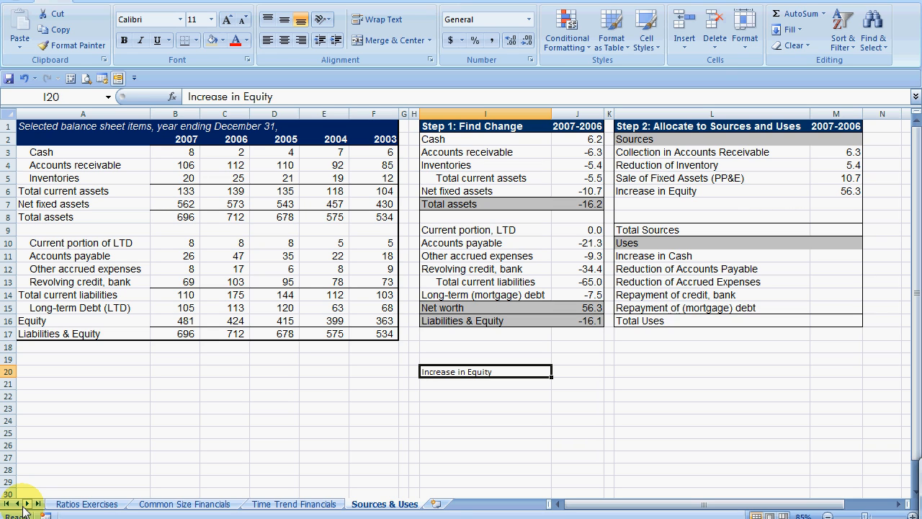
pyautogui.write('2.')
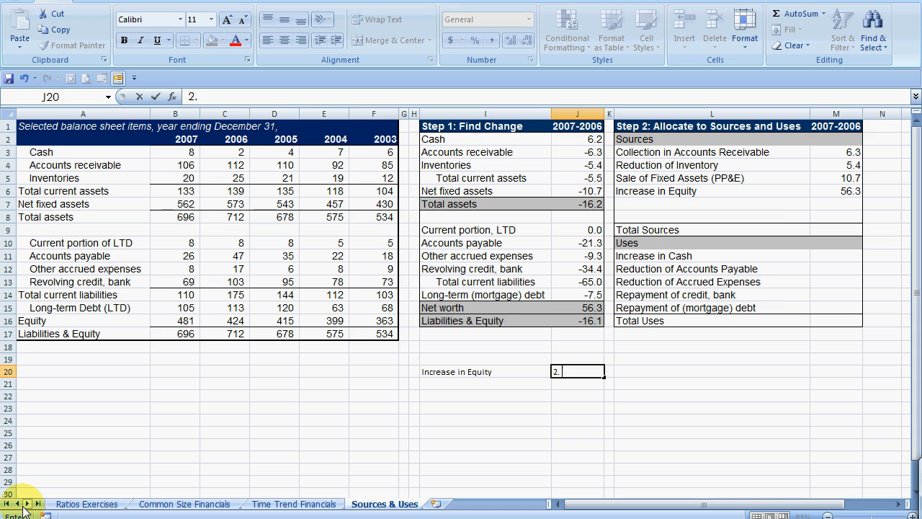
pyautogui.write('NEt')
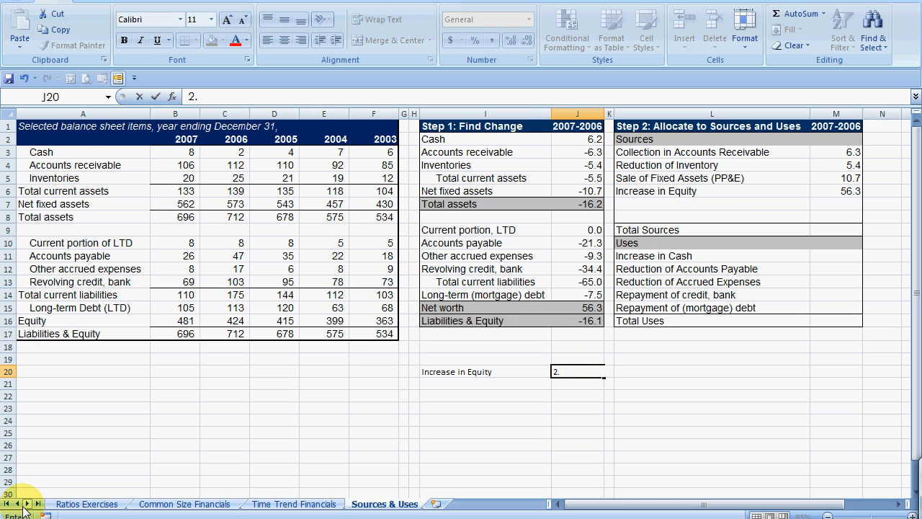
pyautogui.write('Retainede')
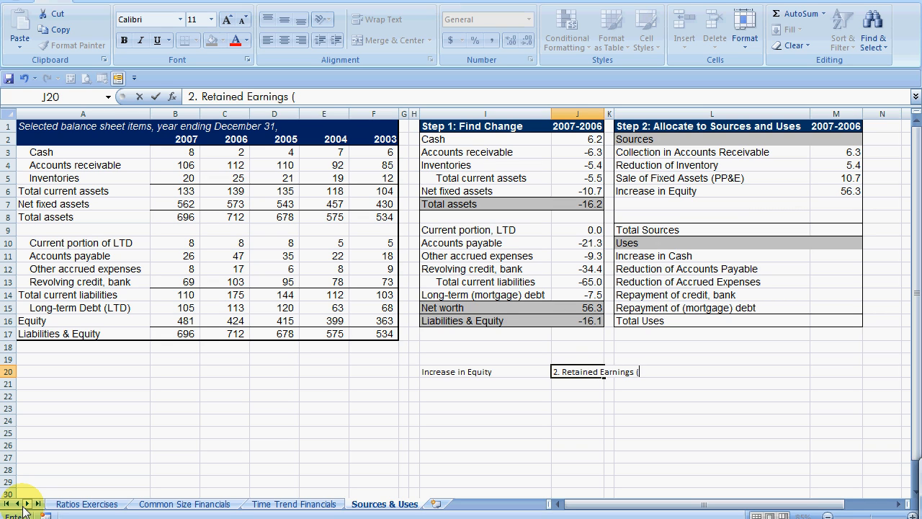
pyautogui.write('Net Income - Dividen')
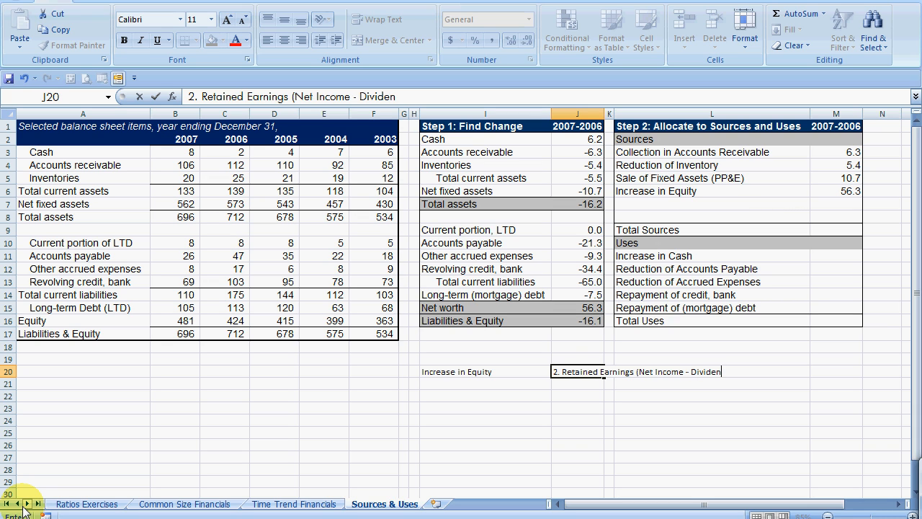
pyautogui.write('ds)')
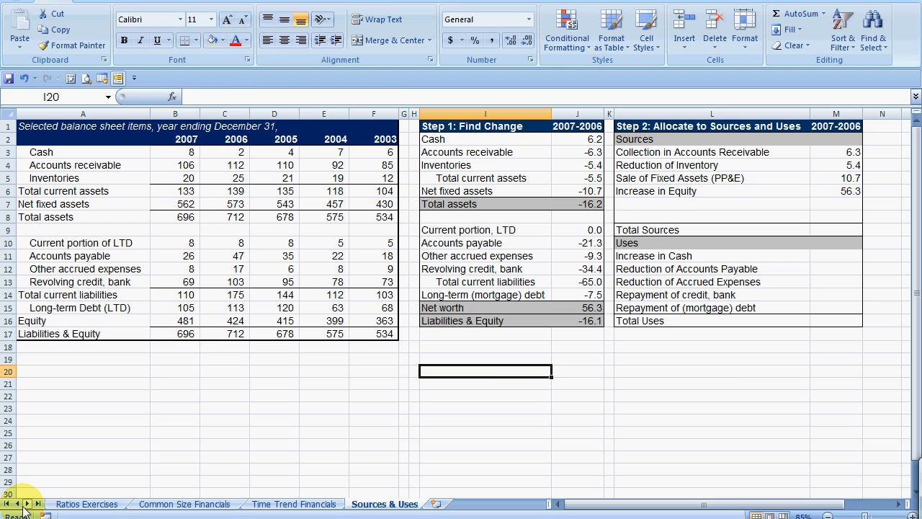
pyautogui.moveTo(855, 170)
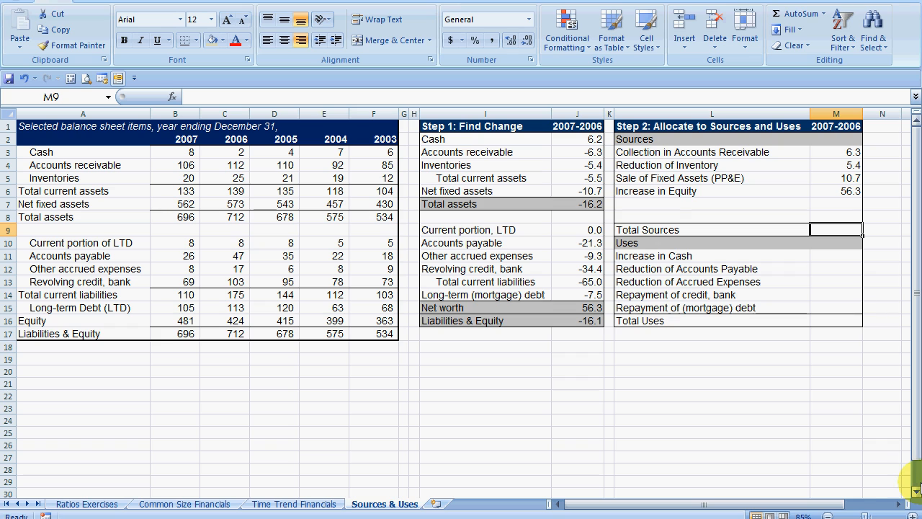
pyautogui.moveTo(585, 449)
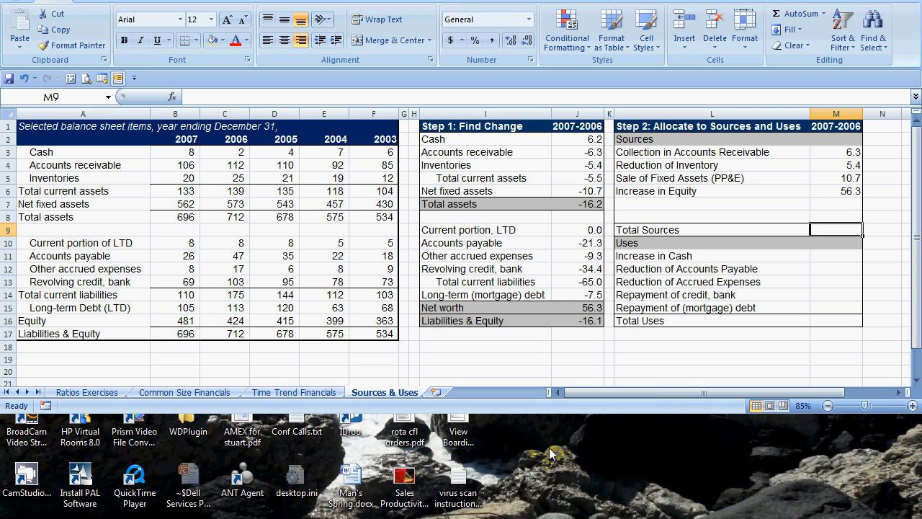
pyautogui.moveTo(531, 449)
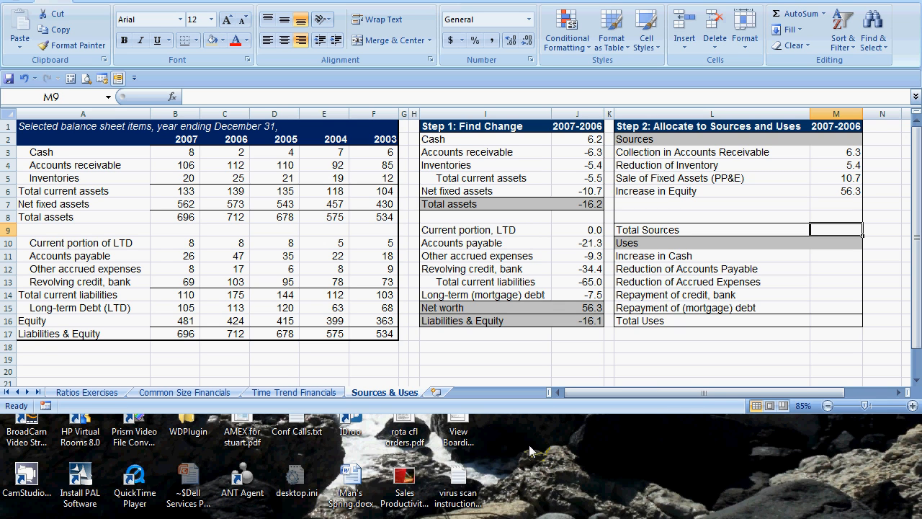
# Total the Sources amounts with =SUM(M3:M8), giving 78.7.
pyautogui.click(712, 281)
pyautogui.write('=SUM(M3:M8)')
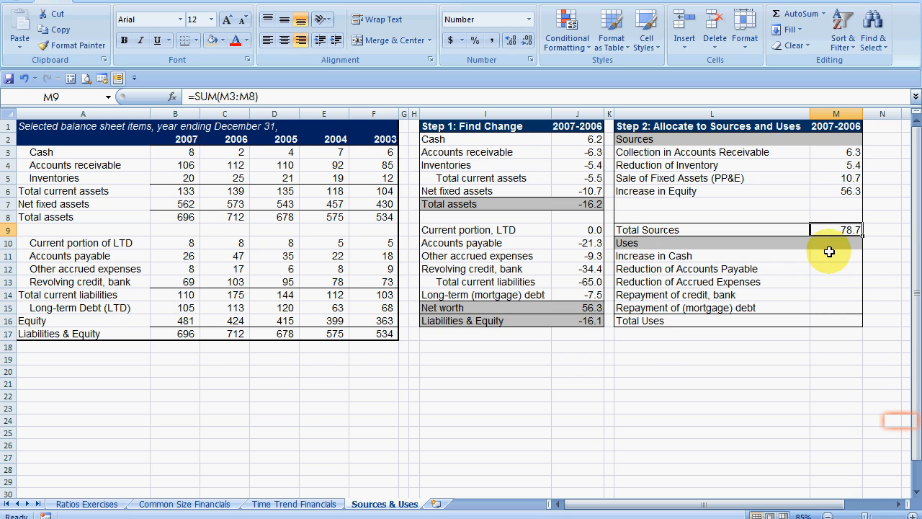
# Enter =ABS(J2) for Increase in Cash under Uses, giving 6.2.
pyautogui.click(836, 320)
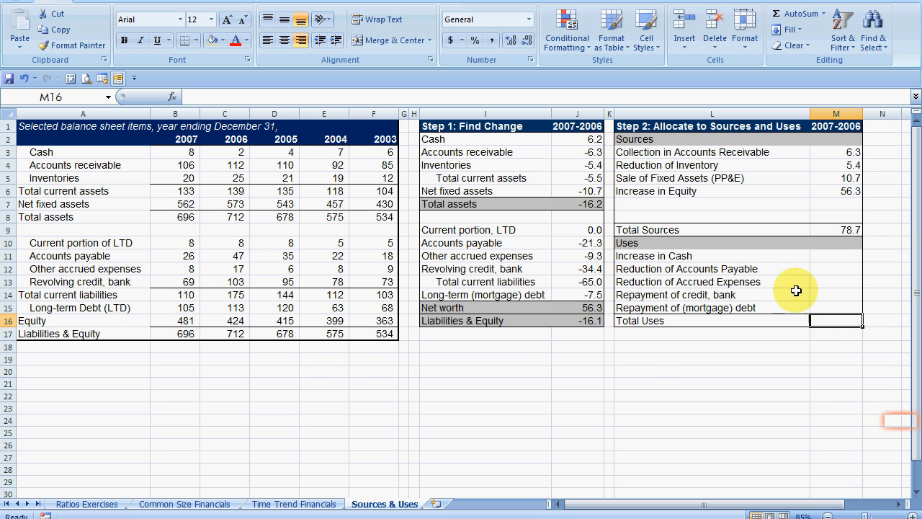
pyautogui.moveTo(836, 261)
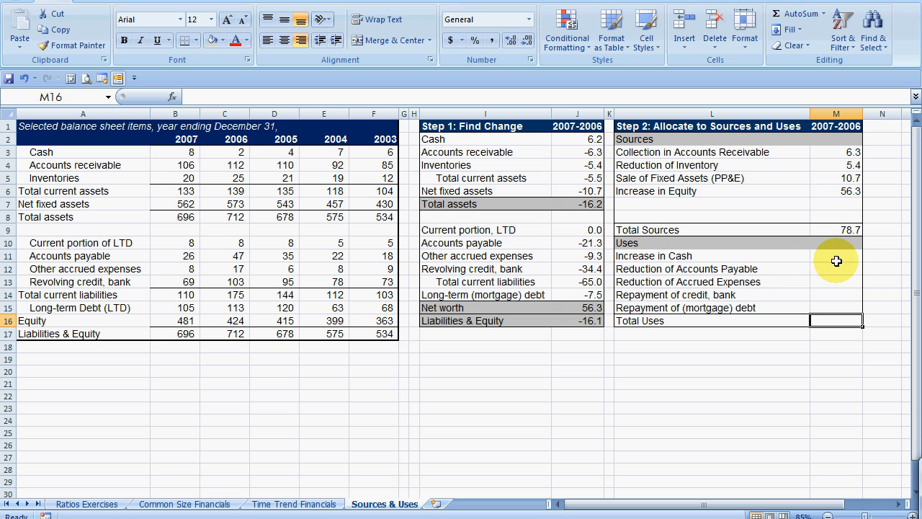
pyautogui.click(836, 256)
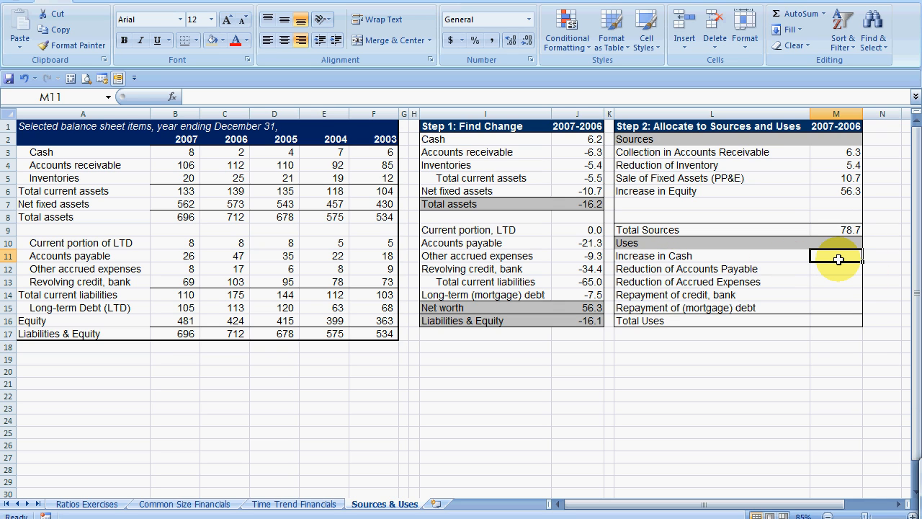
pyautogui.write('=abs(')
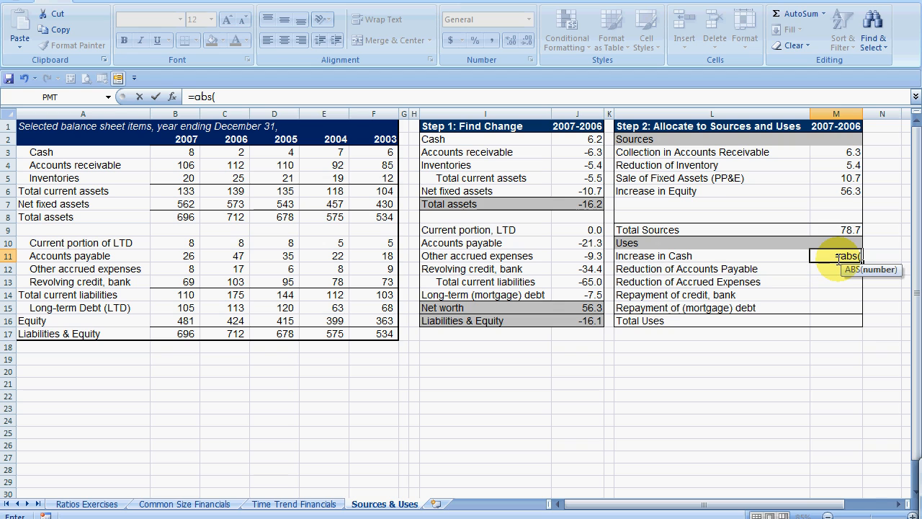
pyautogui.click(575, 139)
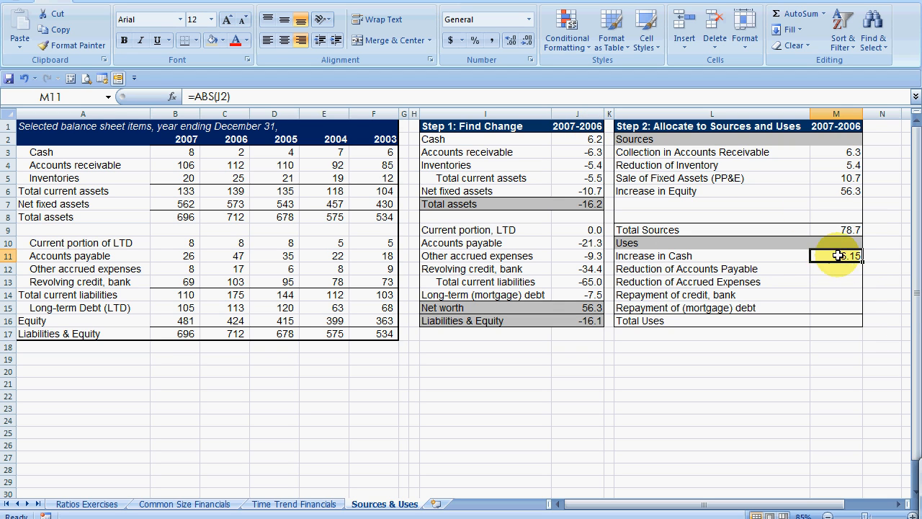
pyautogui.click(511, 40)
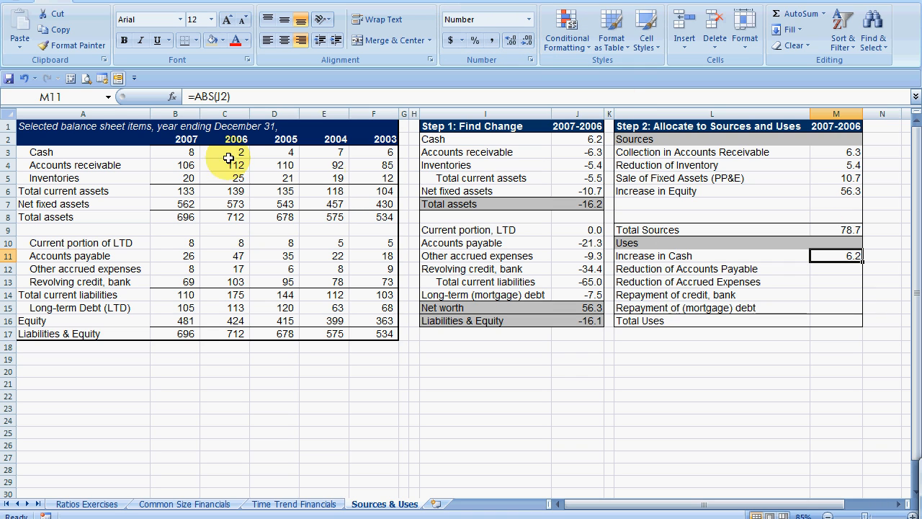
pyautogui.moveTo(842, 267)
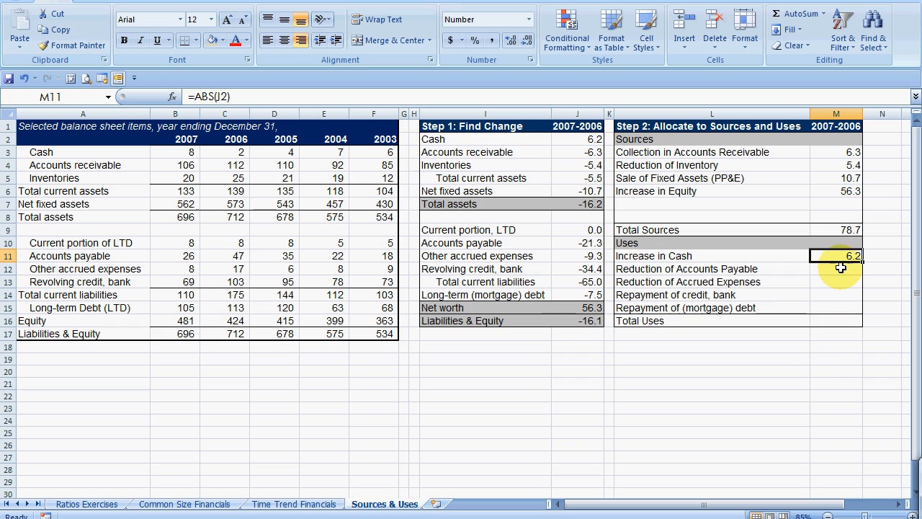
pyautogui.click(836, 269)
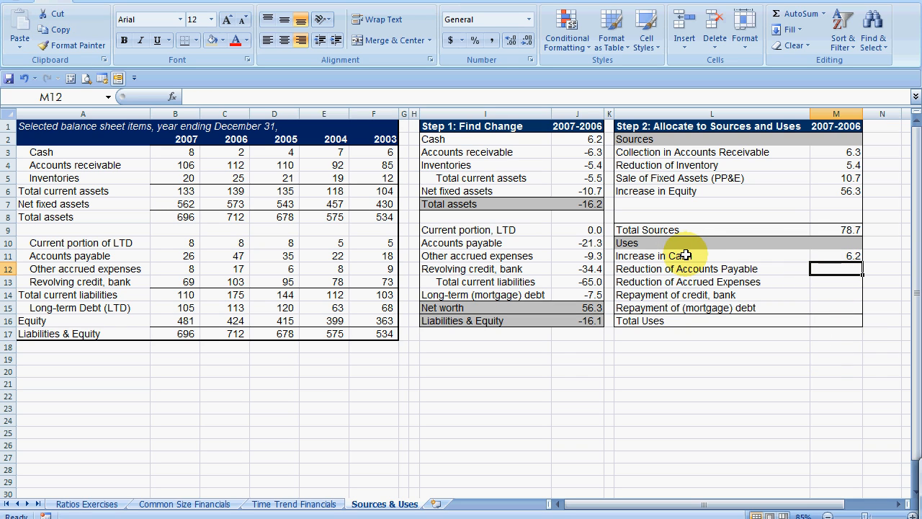
pyautogui.click(577, 138)
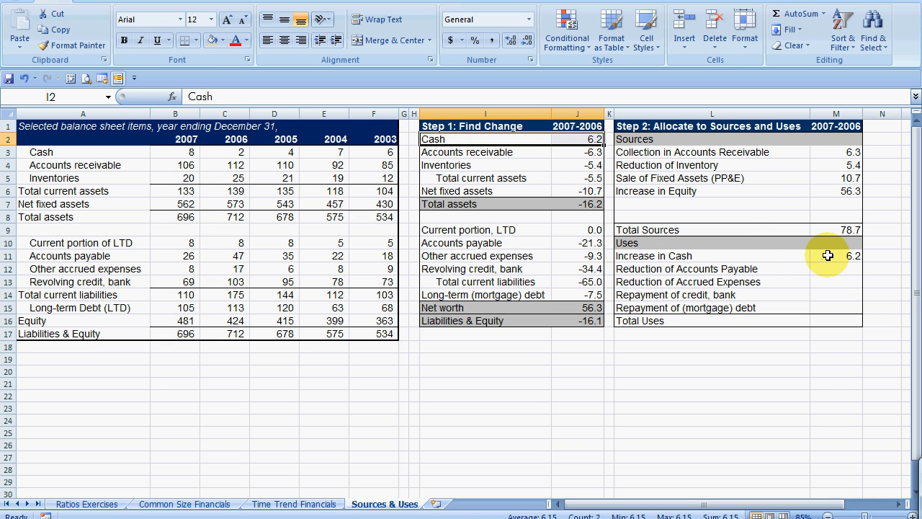
pyautogui.moveTo(839, 269)
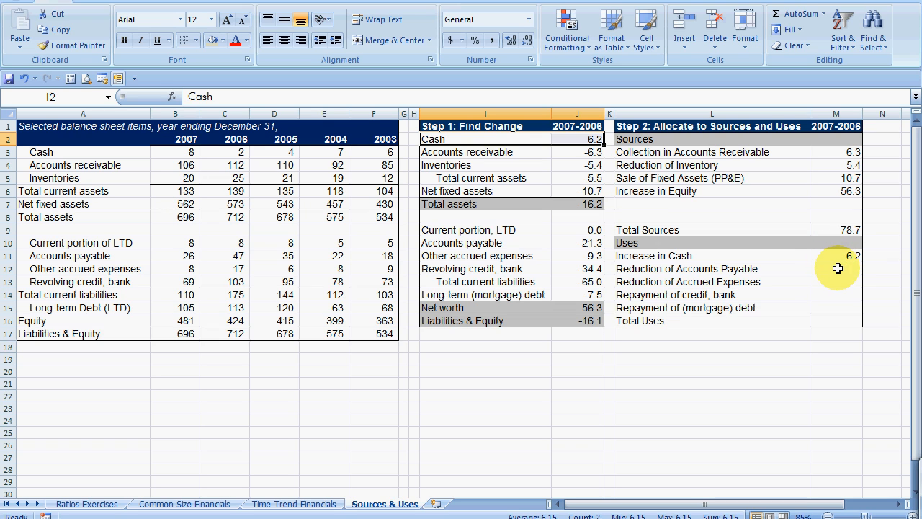
# Enter ABS formulas for Reduction of Accounts Payable 6.3 and accrued expenses 9.3.
pyautogui.click(835, 269)
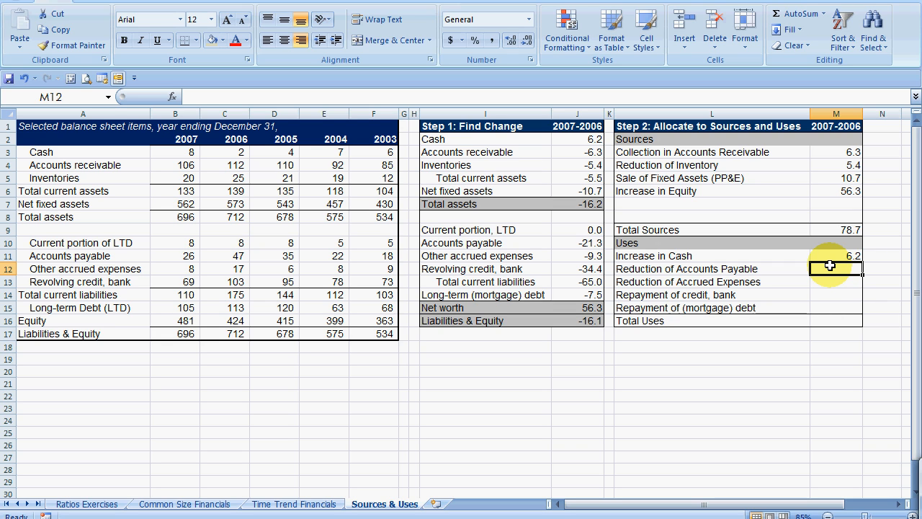
pyautogui.write('=sb')
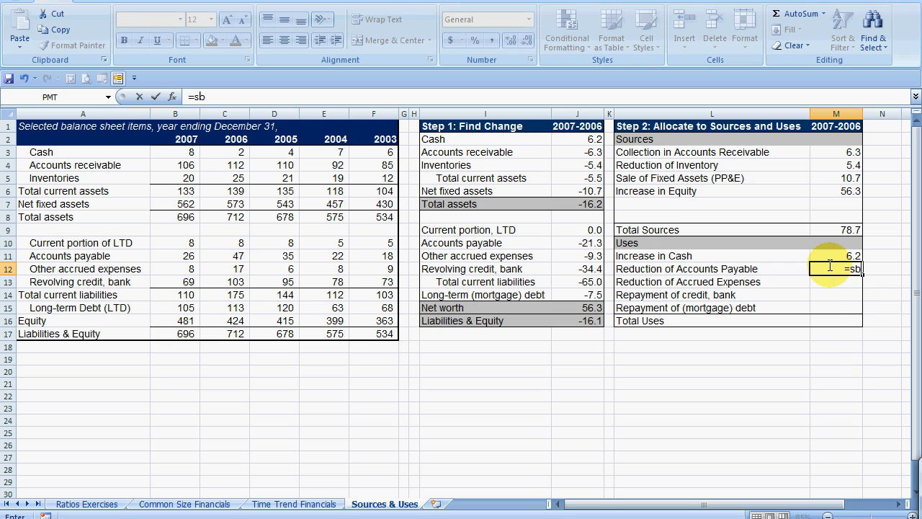
pyautogui.write('abs(')
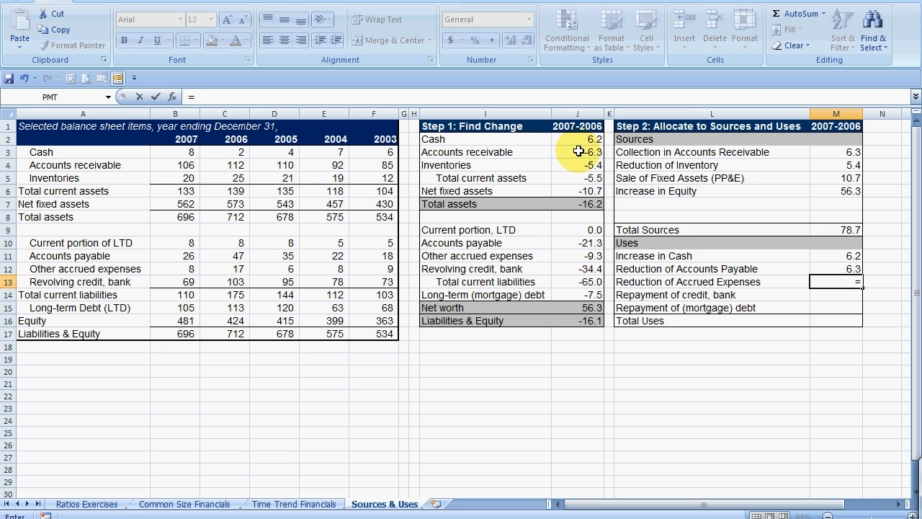
pyautogui.write('=abs')
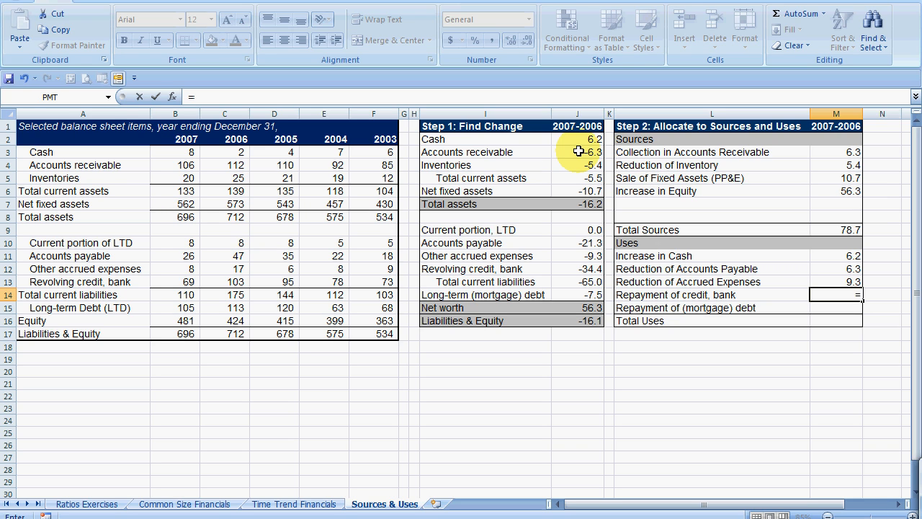
pyautogui.write('=abs(K11')
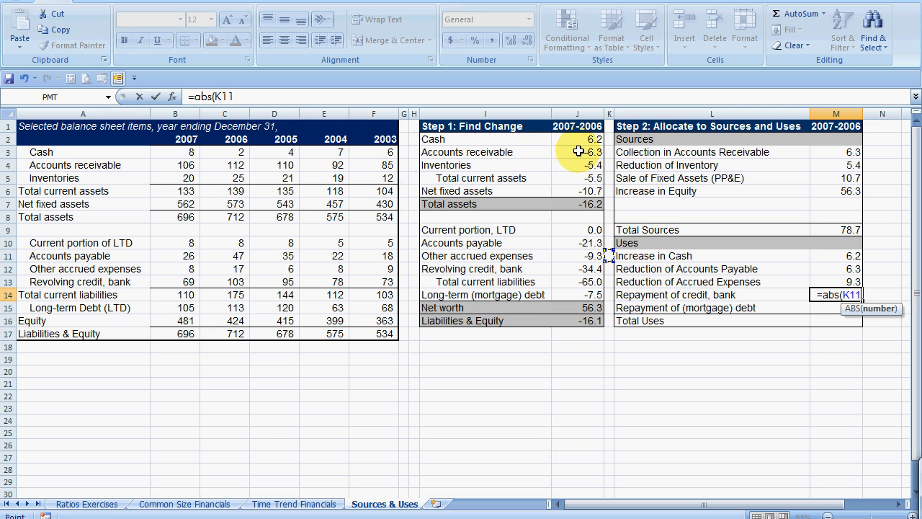
pyautogui.click(579, 257)
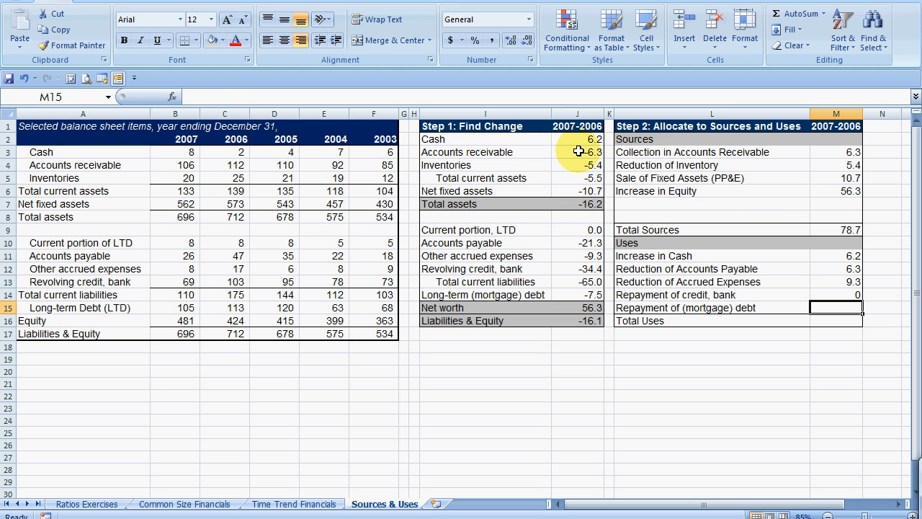
# Add ABS formulas for credit bank 34.35 and mortgage debt 7.5, then start =SUM(M11:M15) for Total Uses.
pyautogui.write('=')
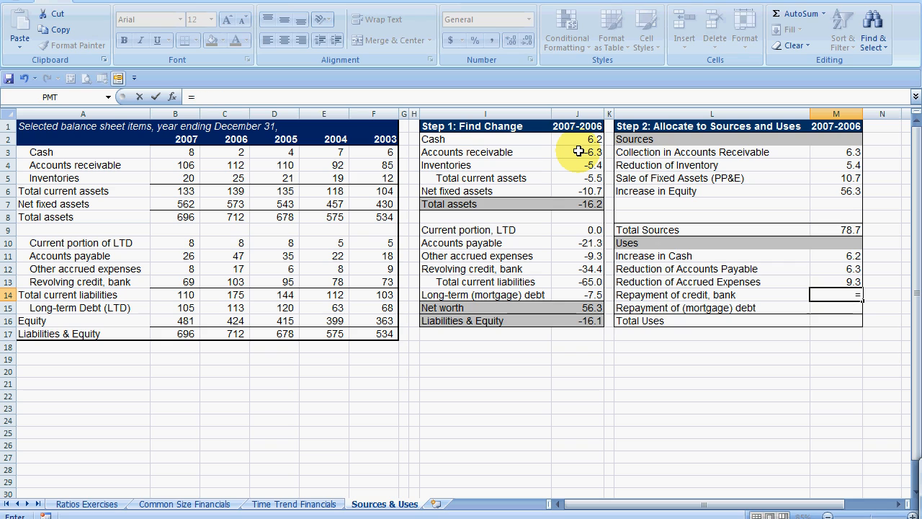
pyautogui.write('a')
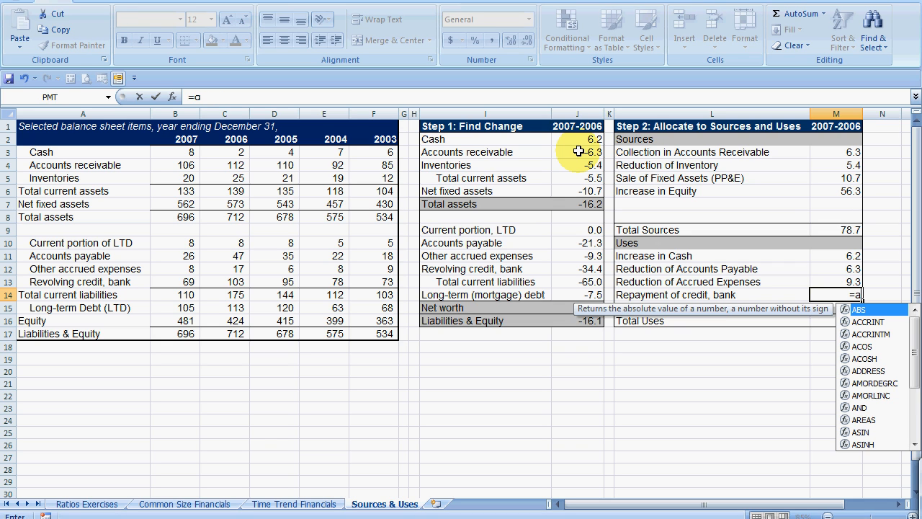
pyautogui.write('b')
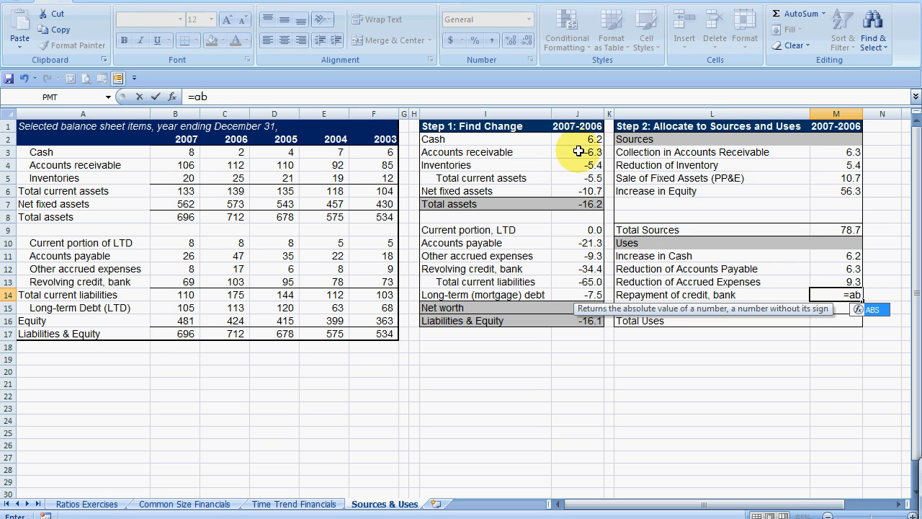
pyautogui.write('s(K14')
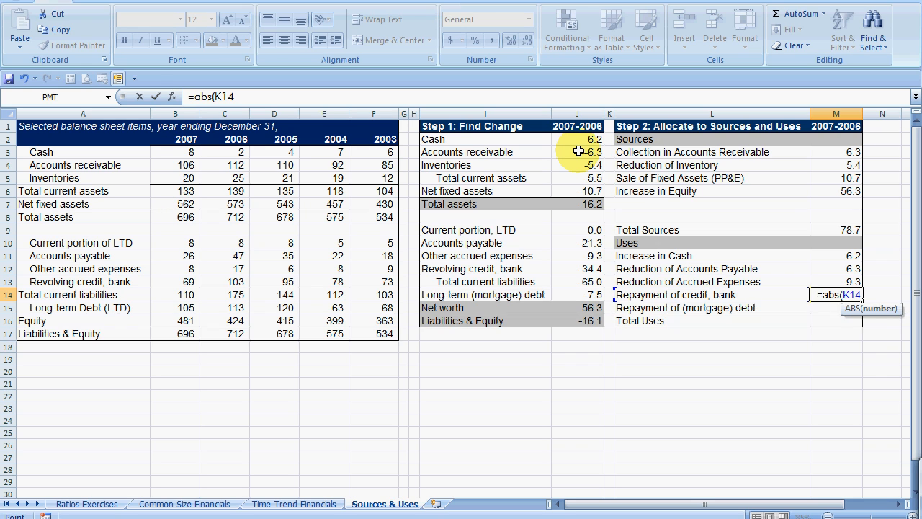
pyautogui.click(590, 270)
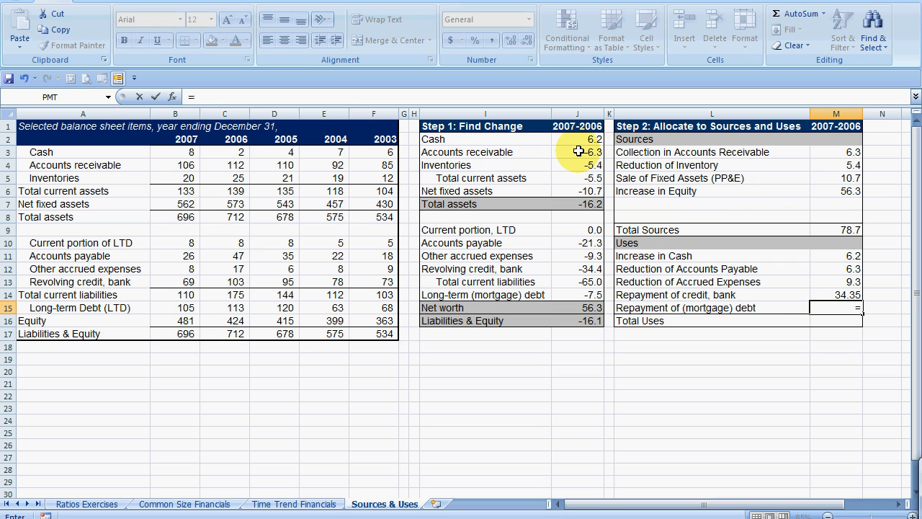
pyautogui.write('=abs(')
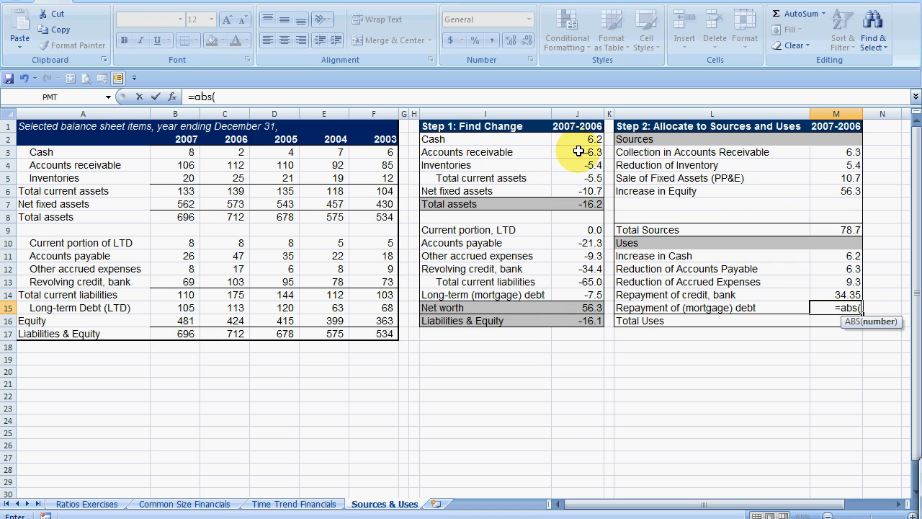
pyautogui.click(574, 294)
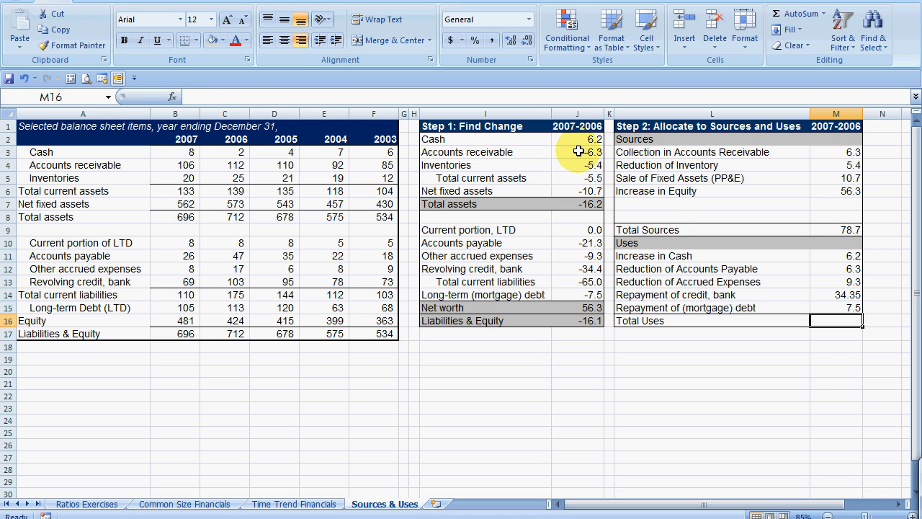
pyautogui.write('=SUM(M11:M15)')
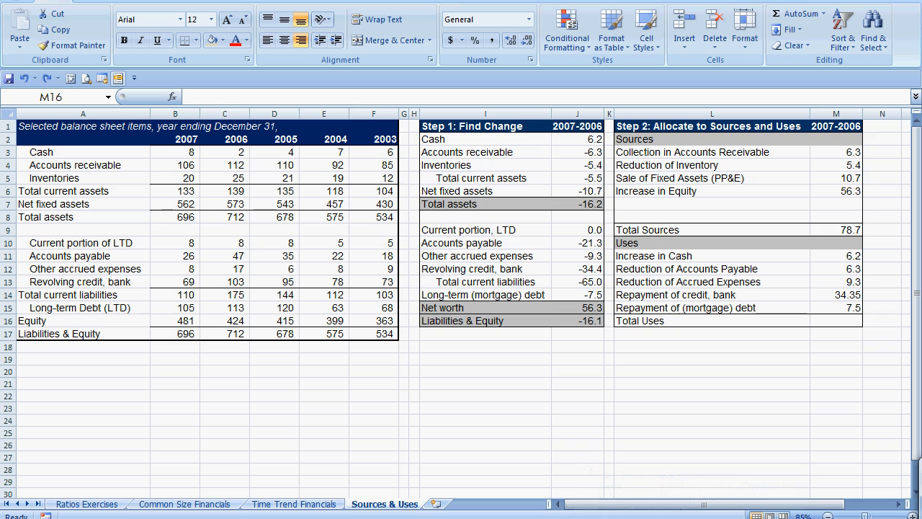
# Repoint the Reduction of Accounts Payable formula to J9 so it shows 21.3.
pyautogui.click(835, 269)
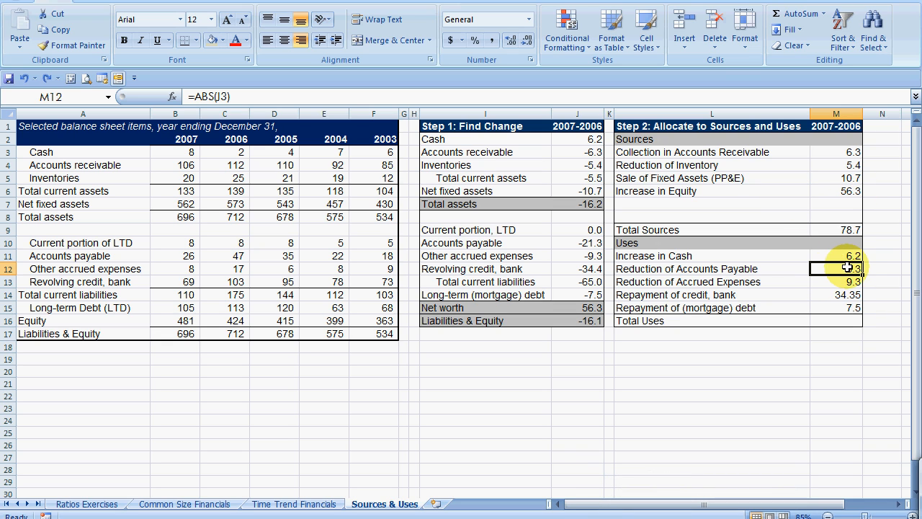
pyautogui.doubleClick(835, 268)
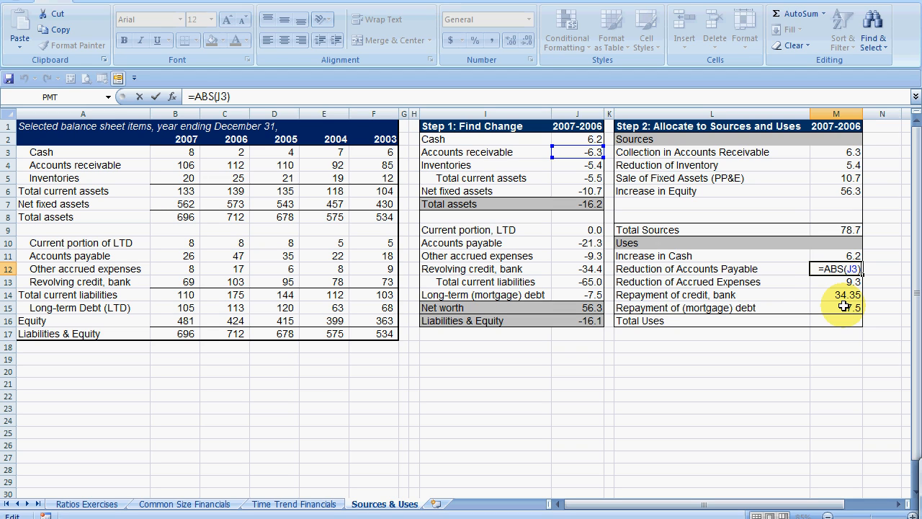
pyautogui.click(576, 229)
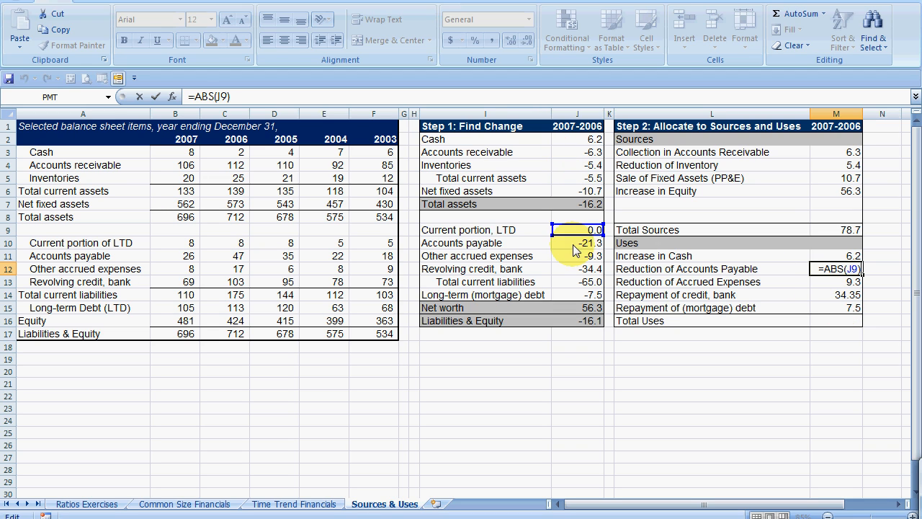
pyautogui.click(576, 242)
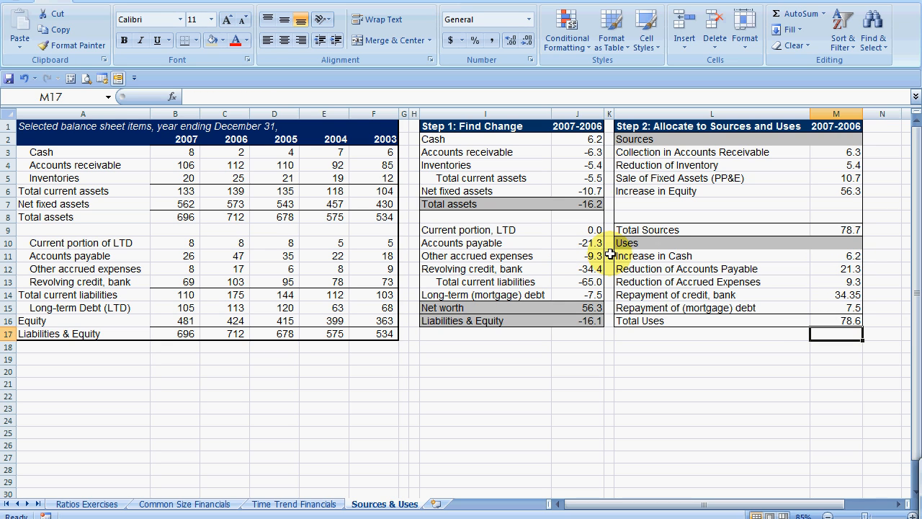
# Round Total Sources and Total Uses to show a matching 79.
pyautogui.click(835, 229)
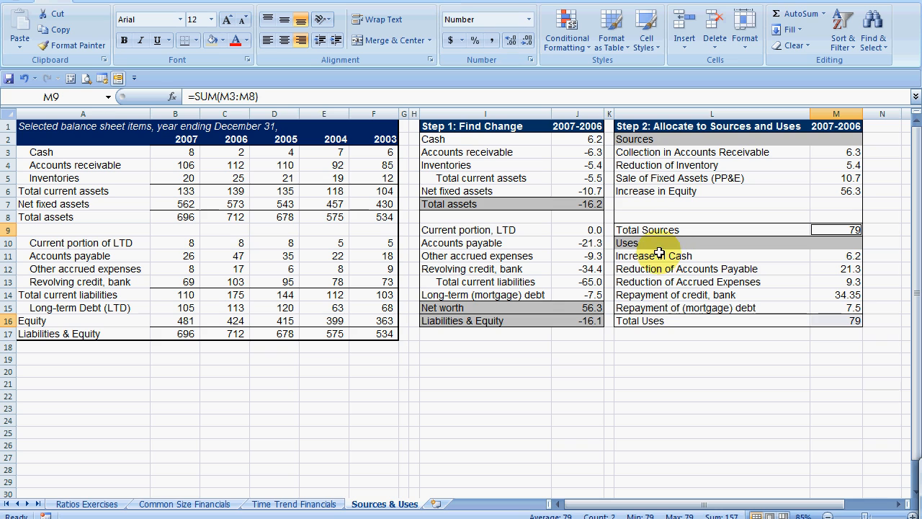
pyautogui.click(594, 320)
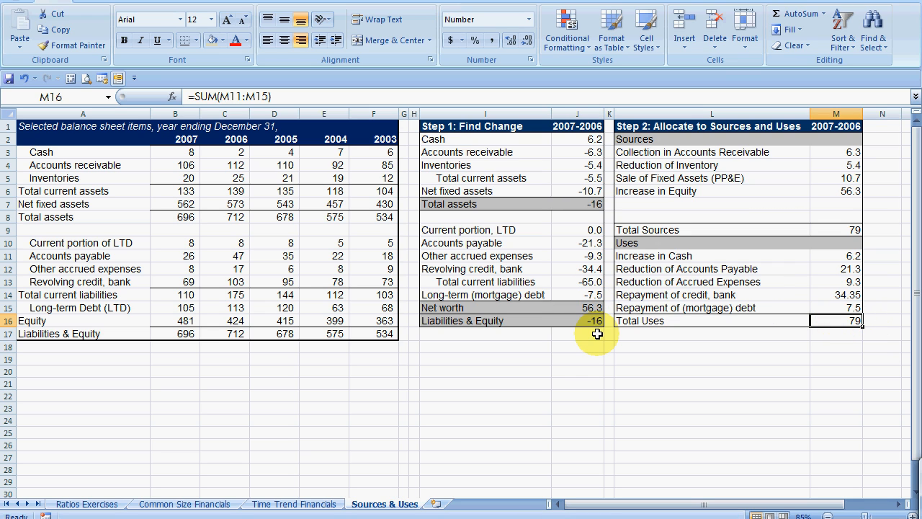
pyautogui.click(577, 320)
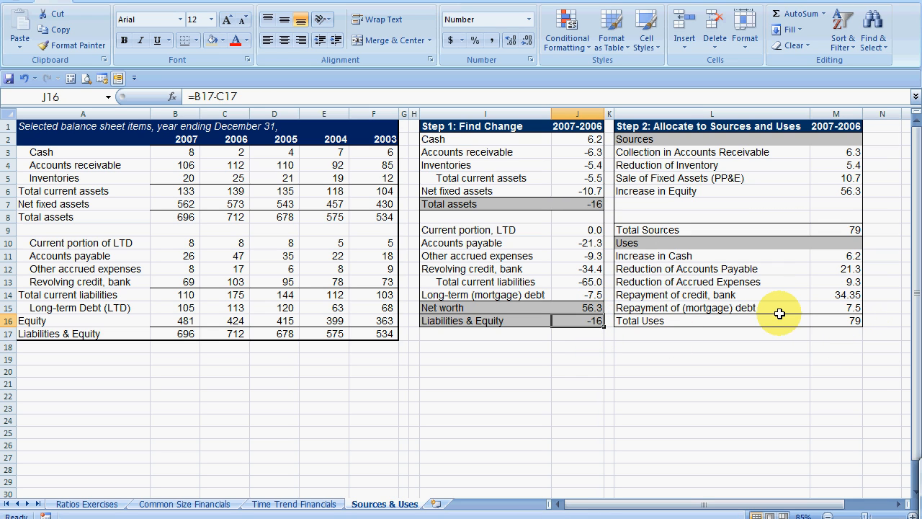
pyautogui.moveTo(103, 137)
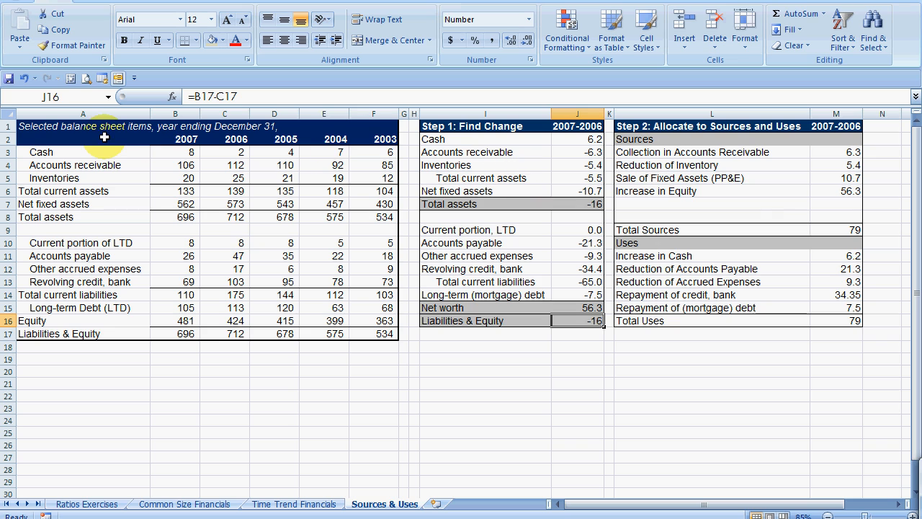
pyautogui.moveTo(74, 185)
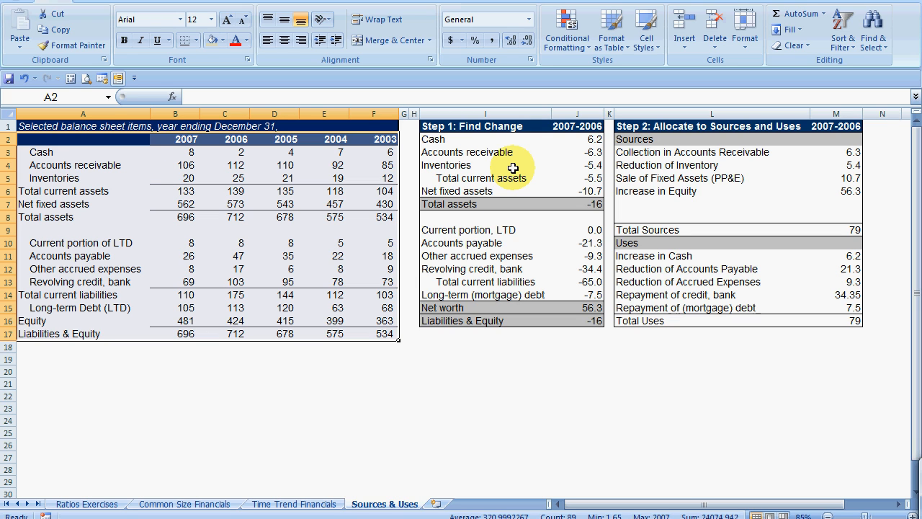
pyautogui.moveTo(515, 156)
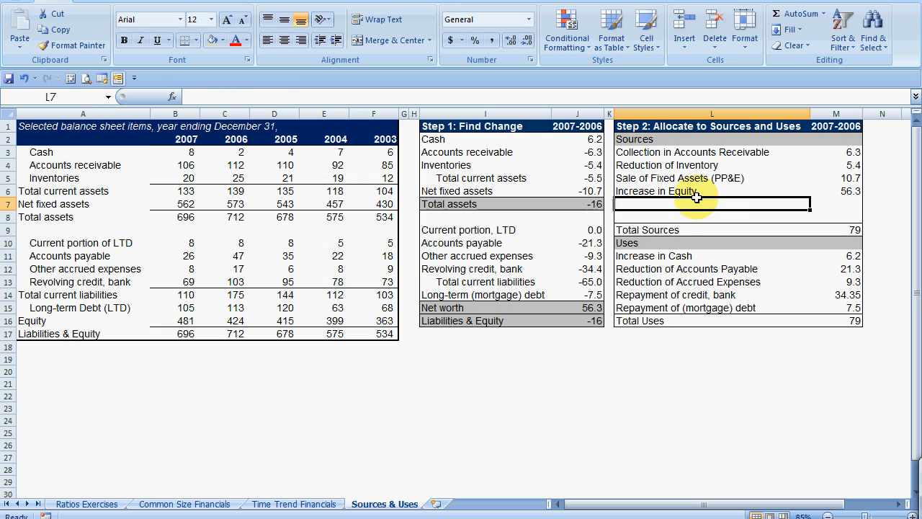
# Review the Increase in Equity and Sale of Fixed Assets formulas in the Sources list.
pyautogui.click(836, 190)
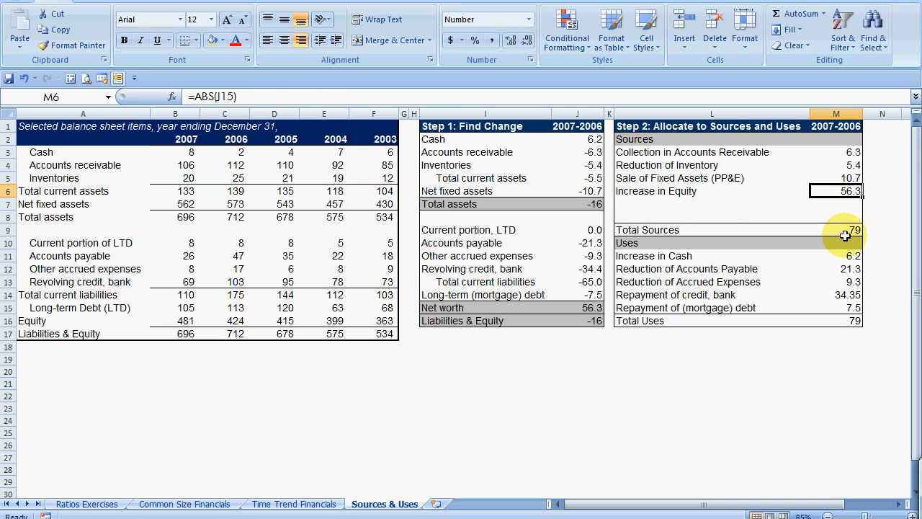
pyautogui.moveTo(847, 231)
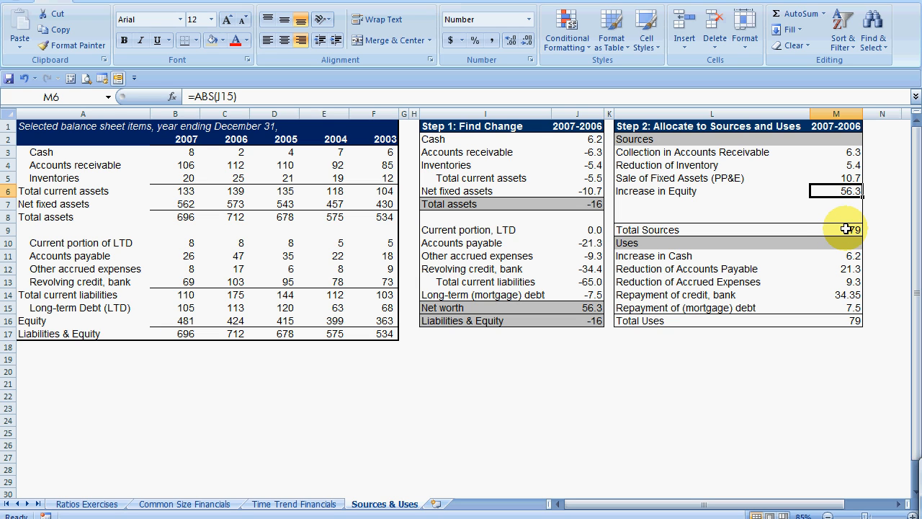
pyautogui.click(836, 190)
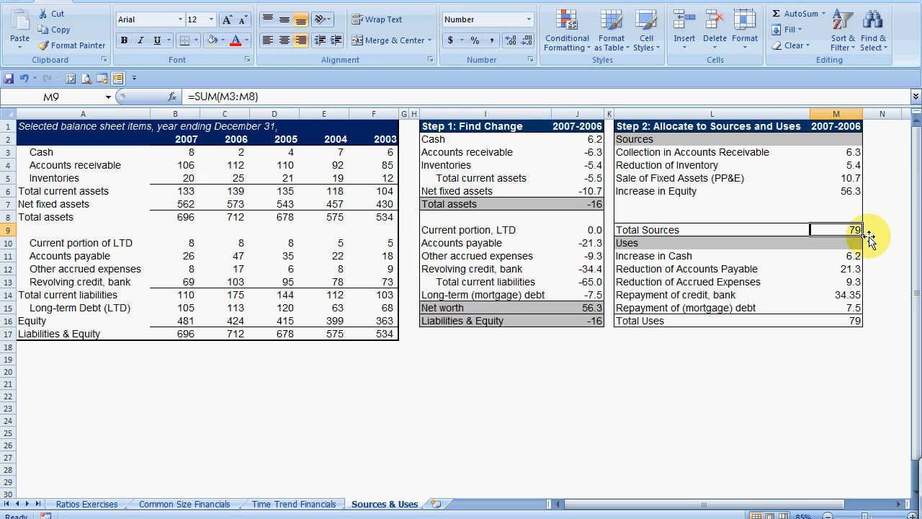
pyautogui.click(836, 190)
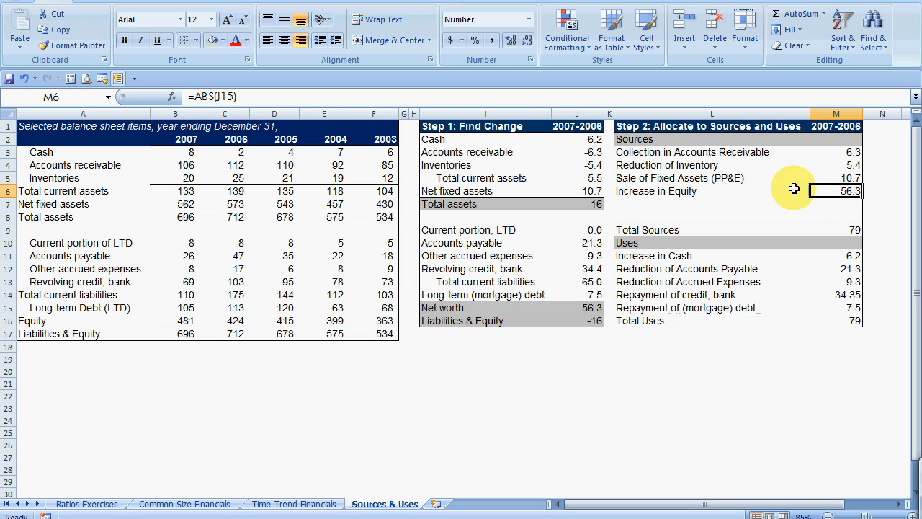
pyautogui.moveTo(121, 248)
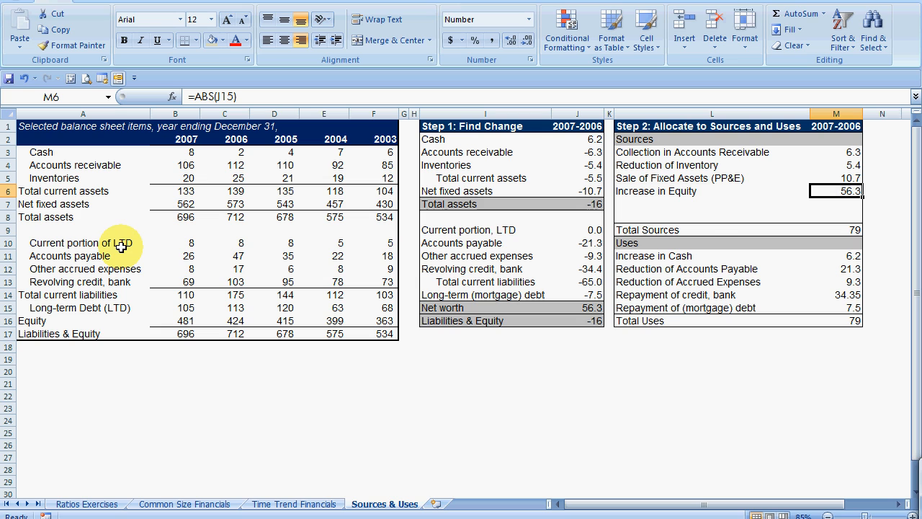
pyautogui.moveTo(735, 186)
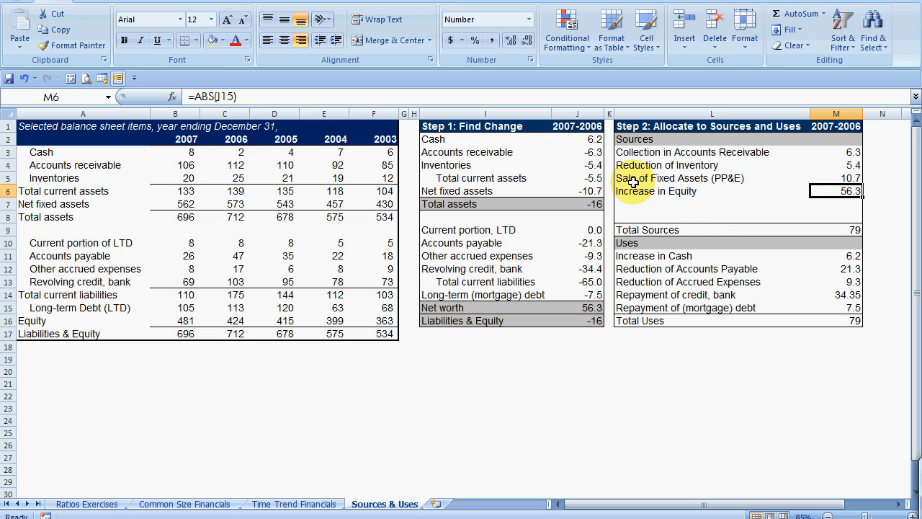
pyautogui.click(835, 179)
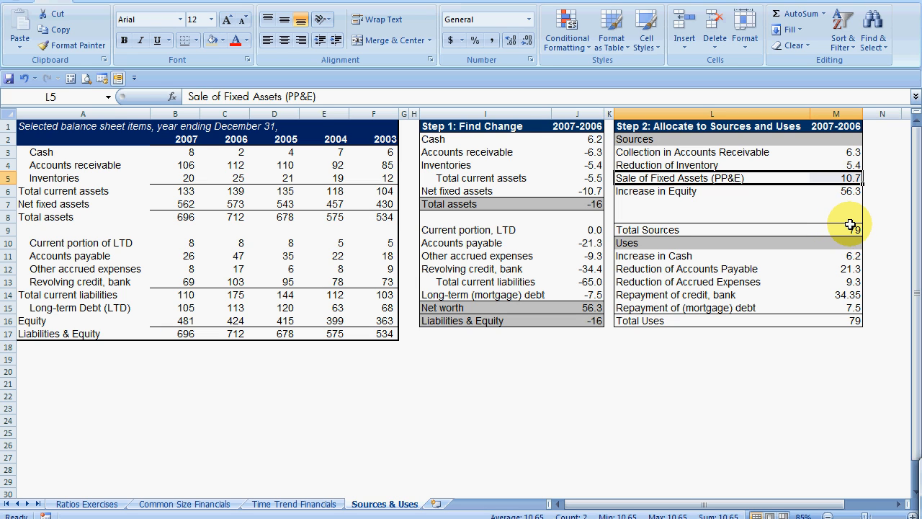
pyautogui.moveTo(806, 217)
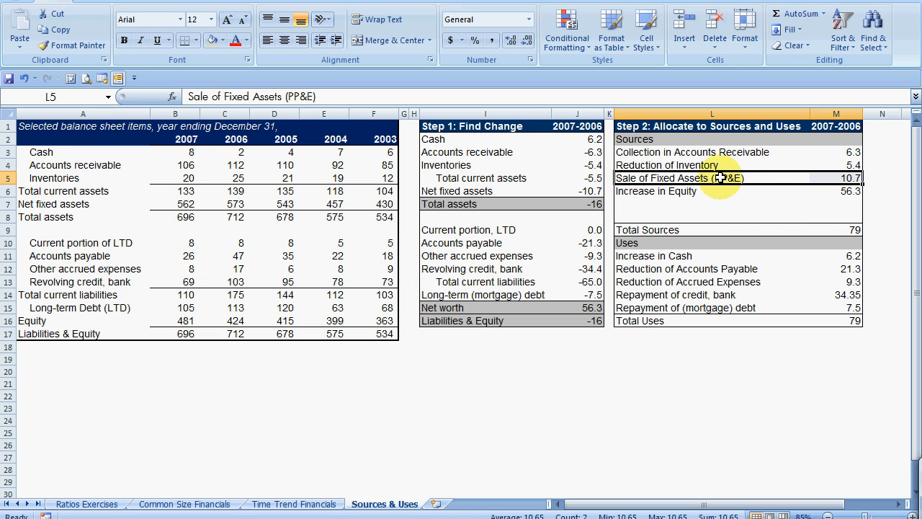
pyautogui.moveTo(729, 184)
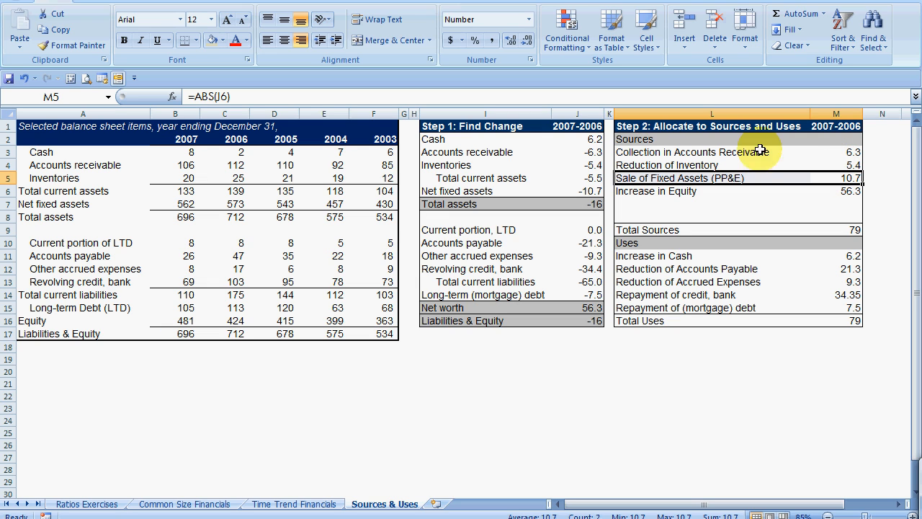
pyautogui.click(836, 152)
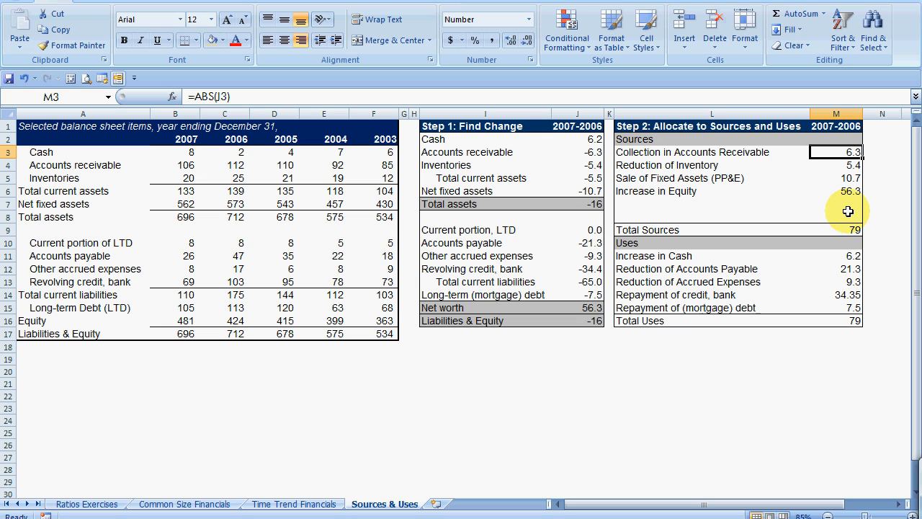
pyautogui.click(835, 308)
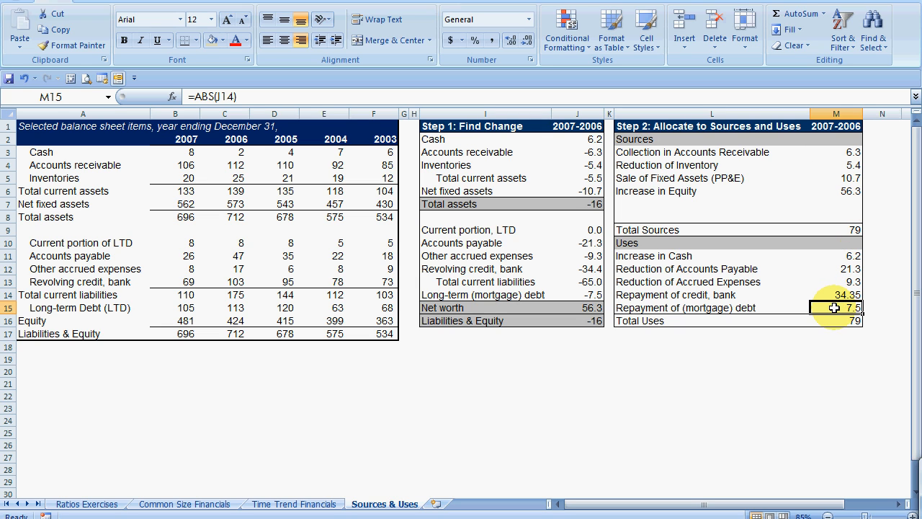
pyautogui.moveTo(884, 317)
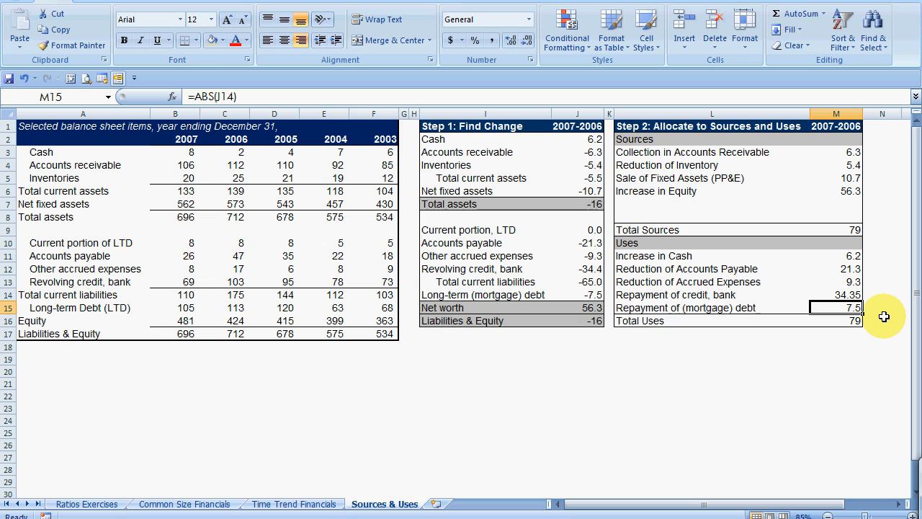
pyautogui.moveTo(836, 255); pyautogui.dragTo(835, 296)
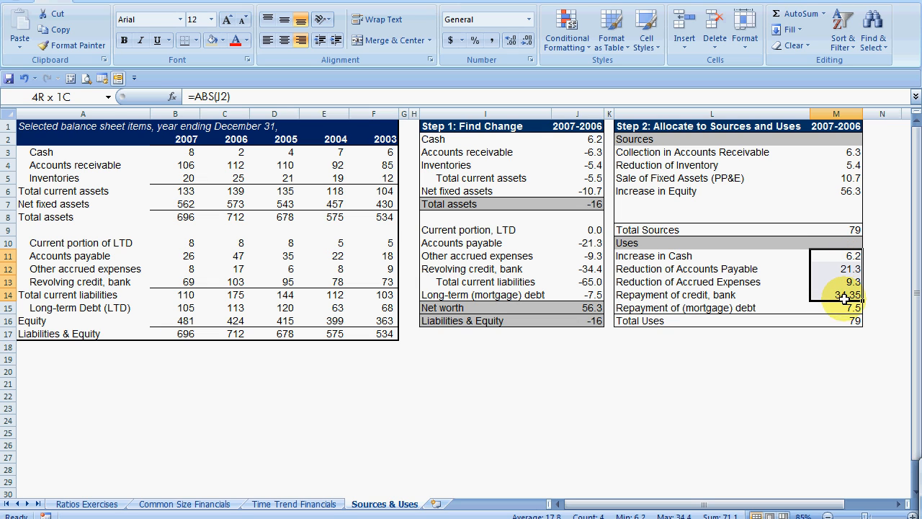
# Show the Uses amounts with one decimal (34.4) and check the unrounded revolving credit values 68.55 and 102.9.
pyautogui.click(519, 40)
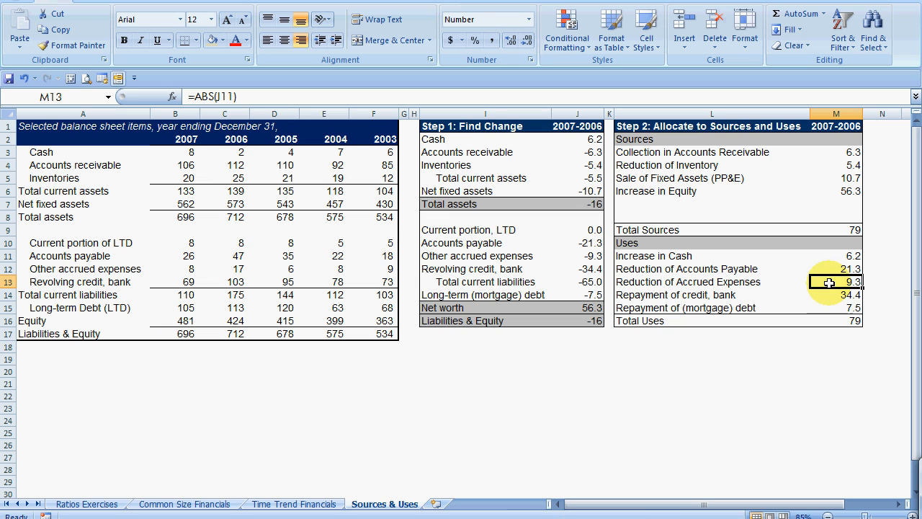
pyautogui.click(836, 268)
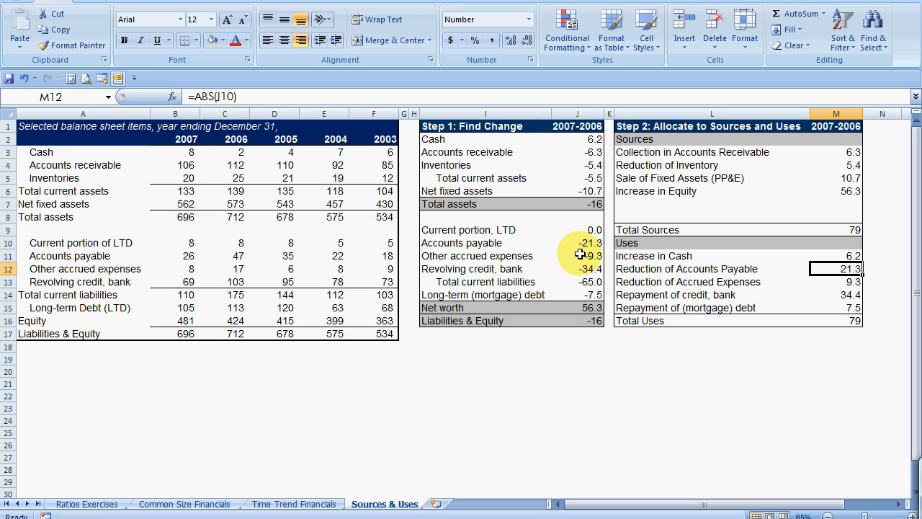
pyautogui.moveTo(549, 262)
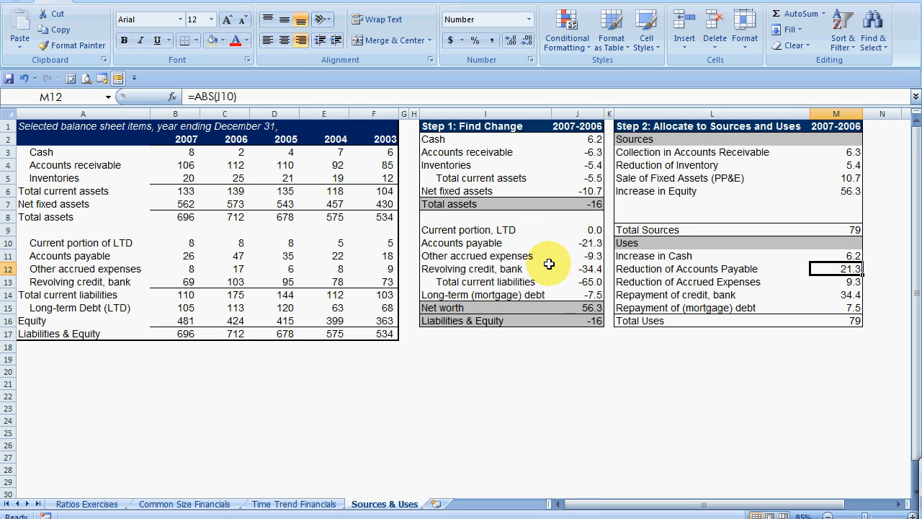
pyautogui.moveTo(113, 225)
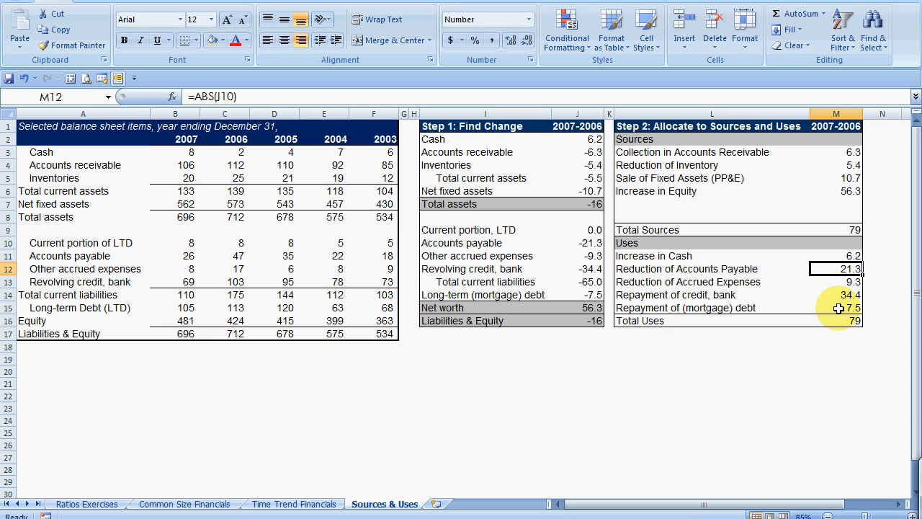
pyautogui.moveTo(850, 151)
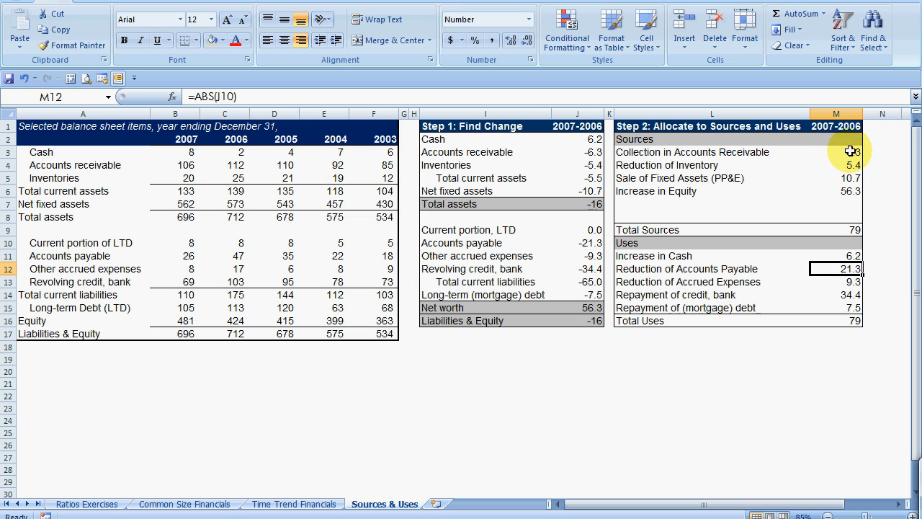
pyautogui.click(836, 153)
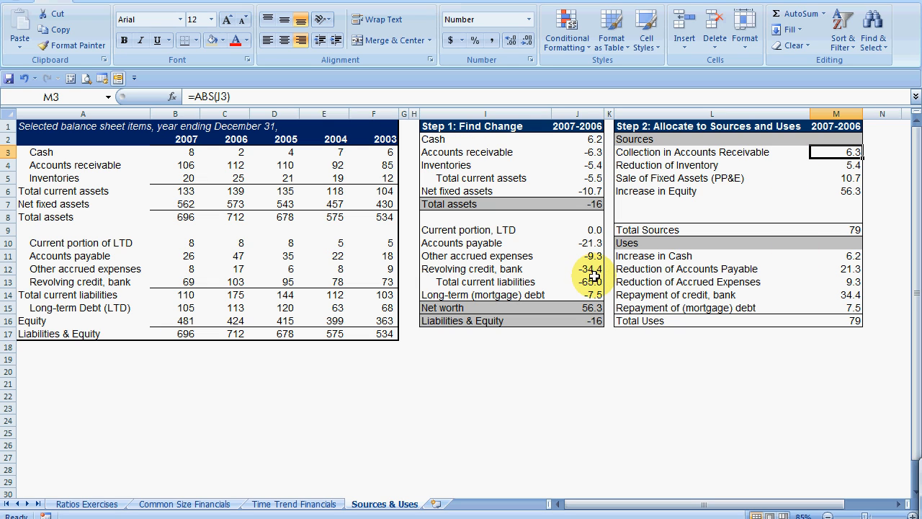
pyautogui.moveTo(818, 271)
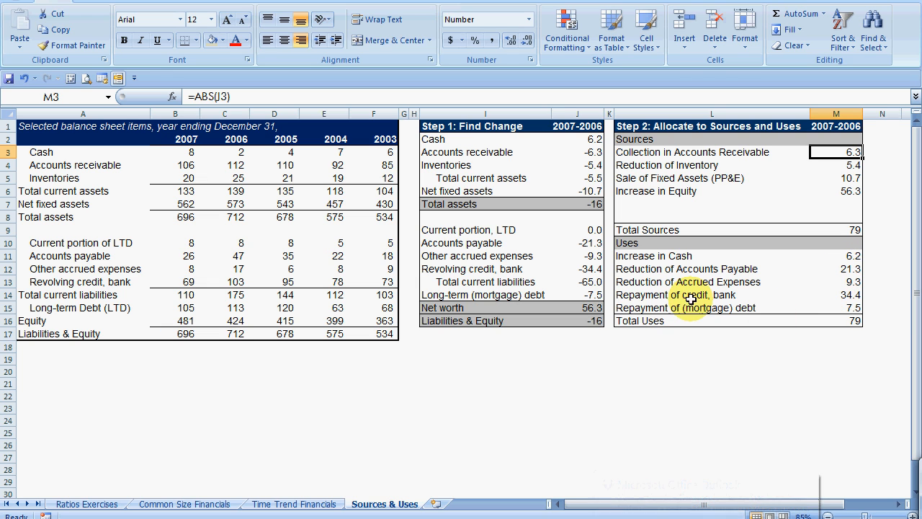
pyautogui.click(836, 294)
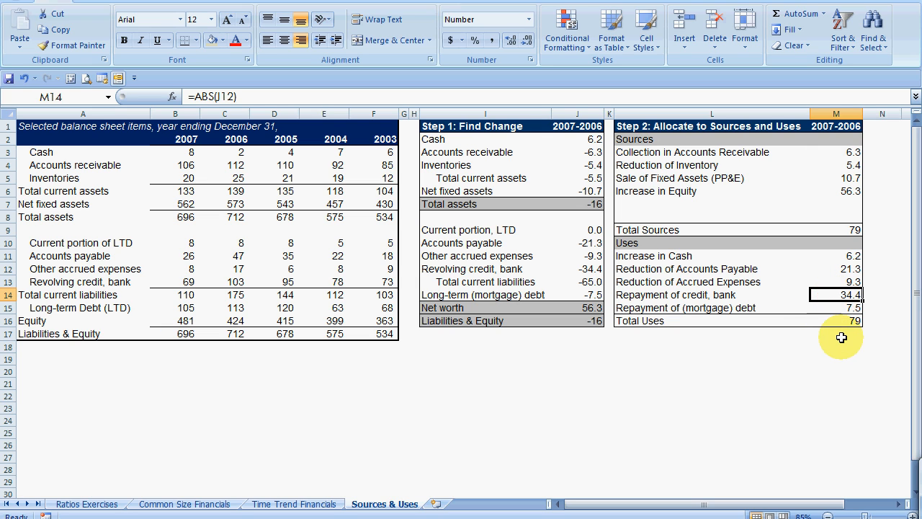
pyautogui.moveTo(833, 339)
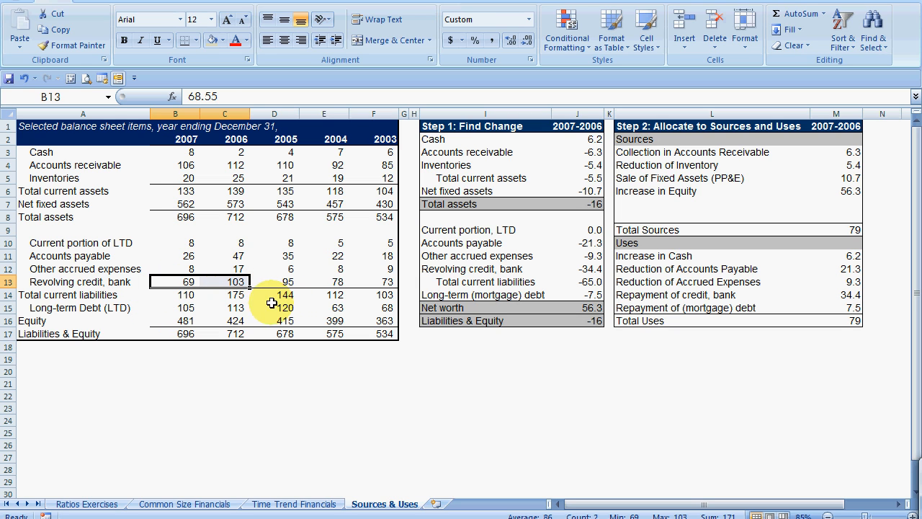
pyautogui.moveTo(190, 281); pyautogui.dragTo(224, 281)
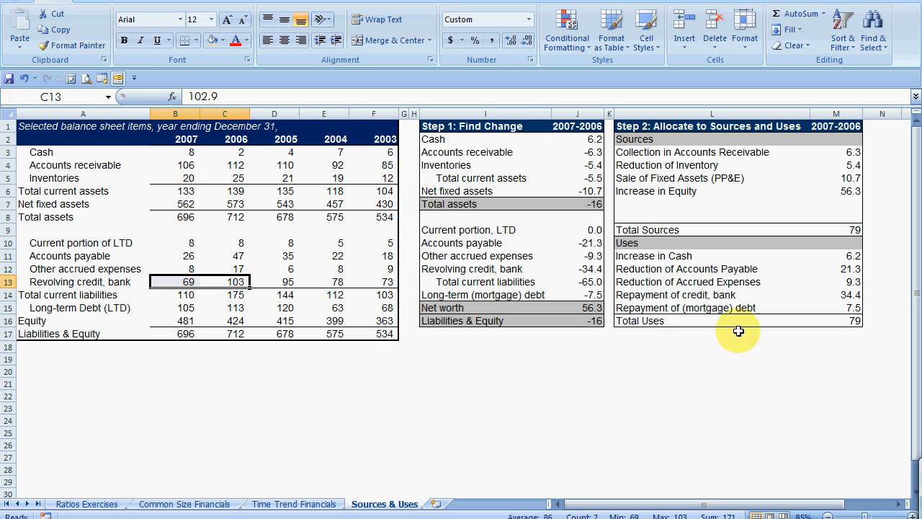
pyautogui.moveTo(843, 328)
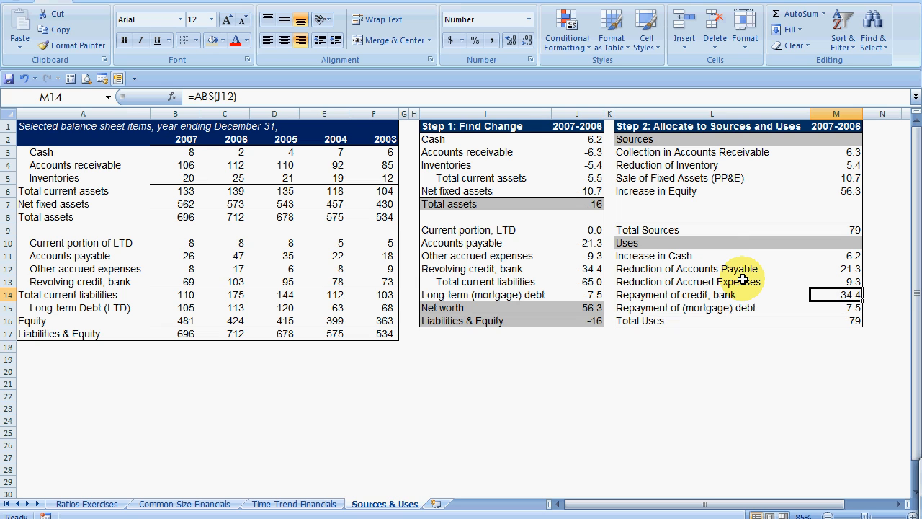
pyautogui.moveTo(548, 133)
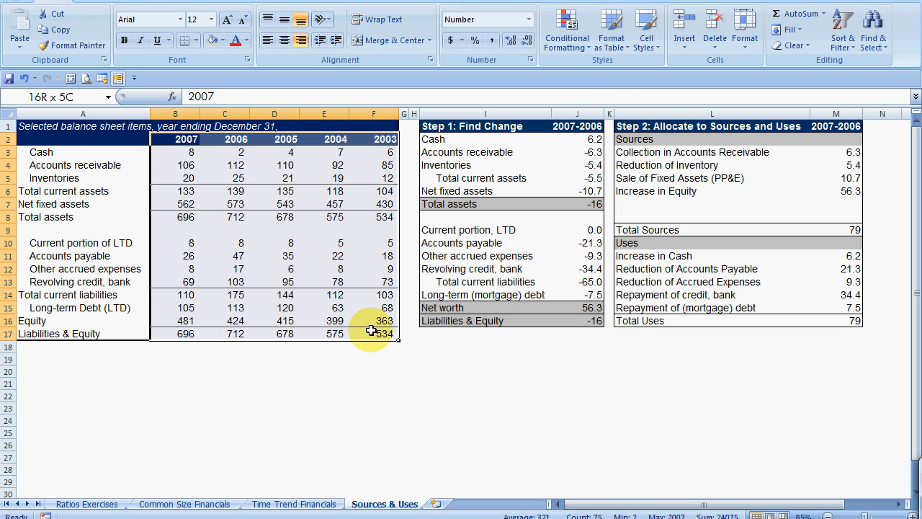
pyautogui.click(185, 138)
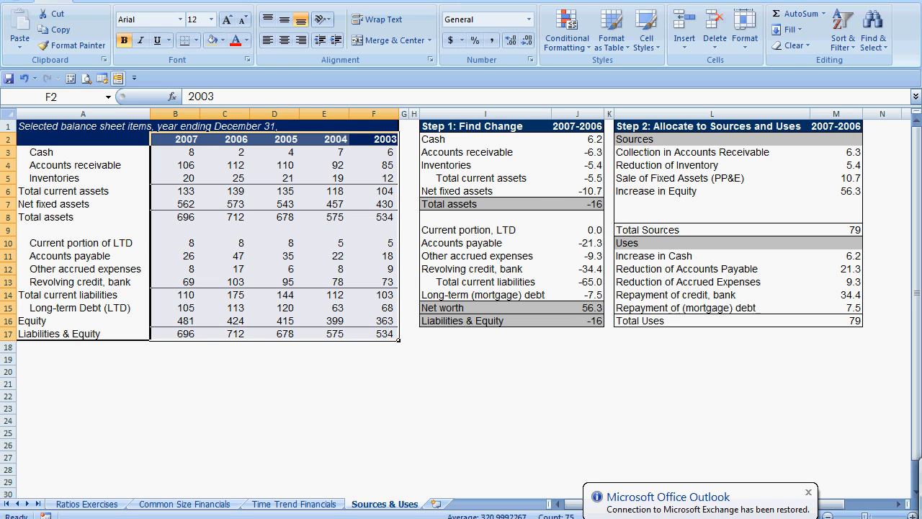
pyautogui.moveTo(778, 280)
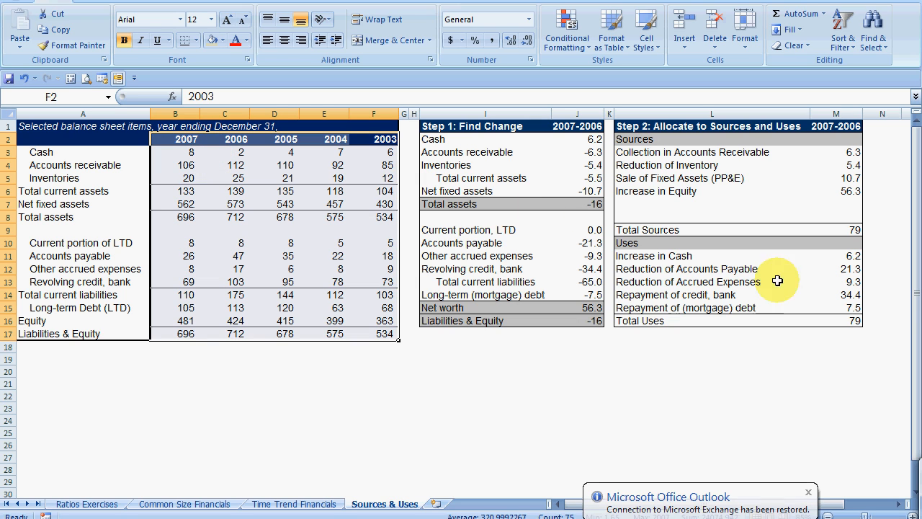